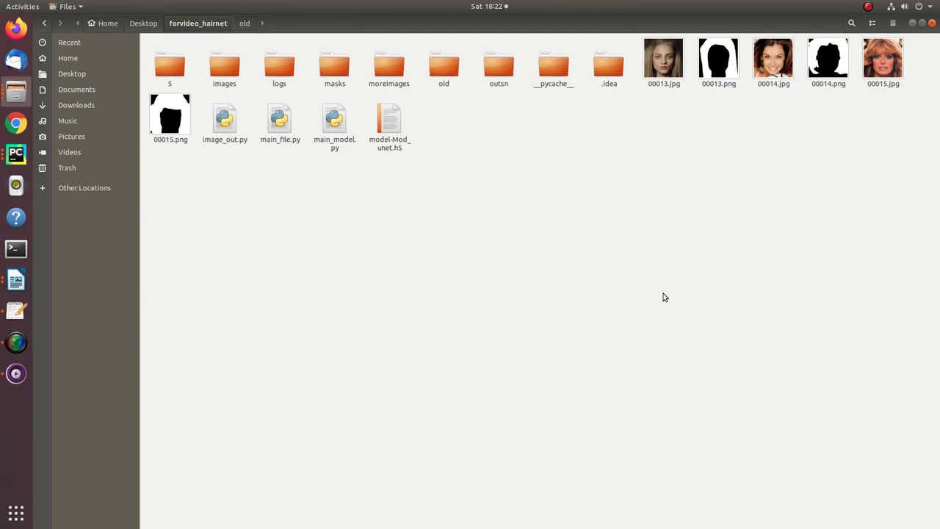
{"action": "mouse_move", "coordinate": [682, 244]}
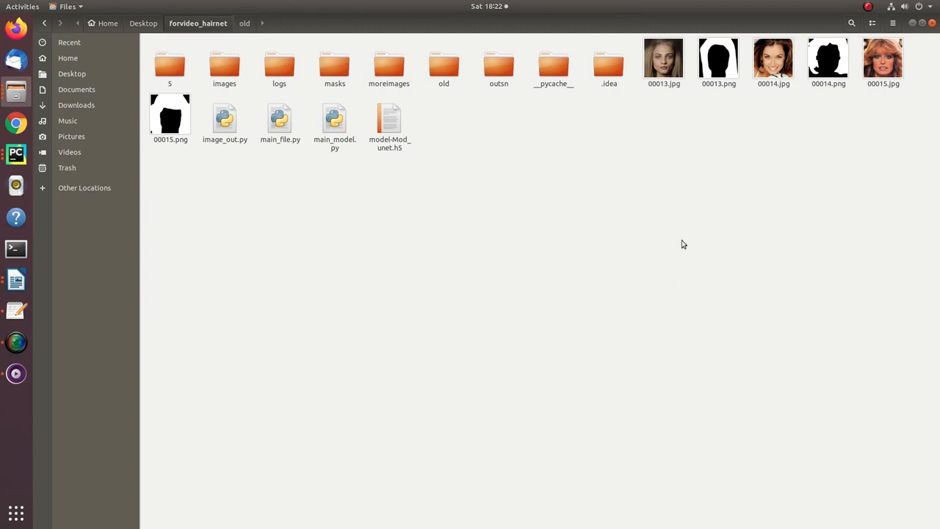
Preview the first sample image, step through two more, and close the viewer.
{"action": "double_click", "coordinate": [663, 58]}
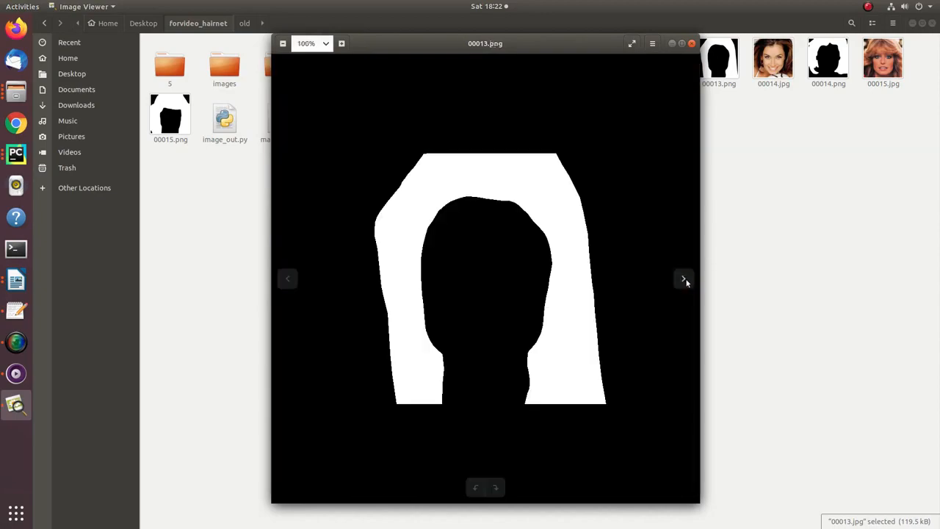
{"action": "left_click", "coordinate": [682, 278]}
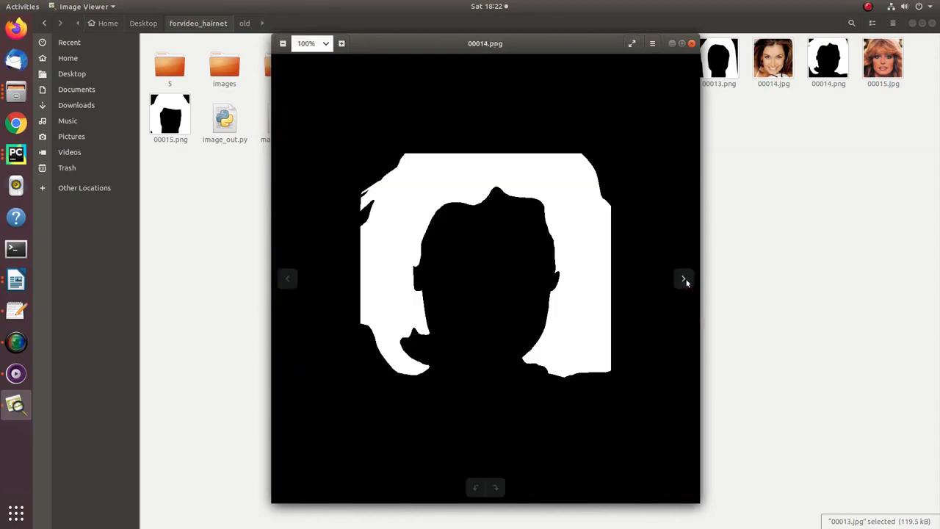
{"action": "left_click", "coordinate": [683, 278]}
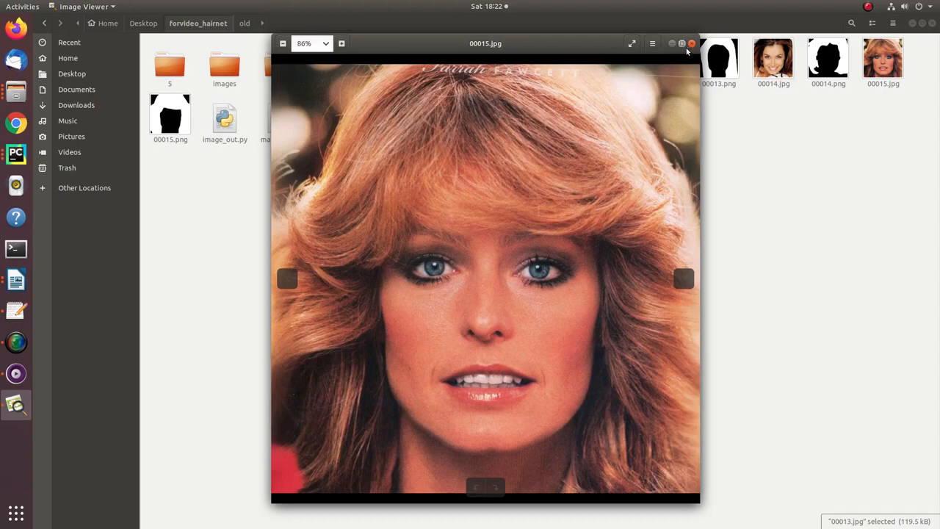
{"action": "left_click", "coordinate": [286, 279]}
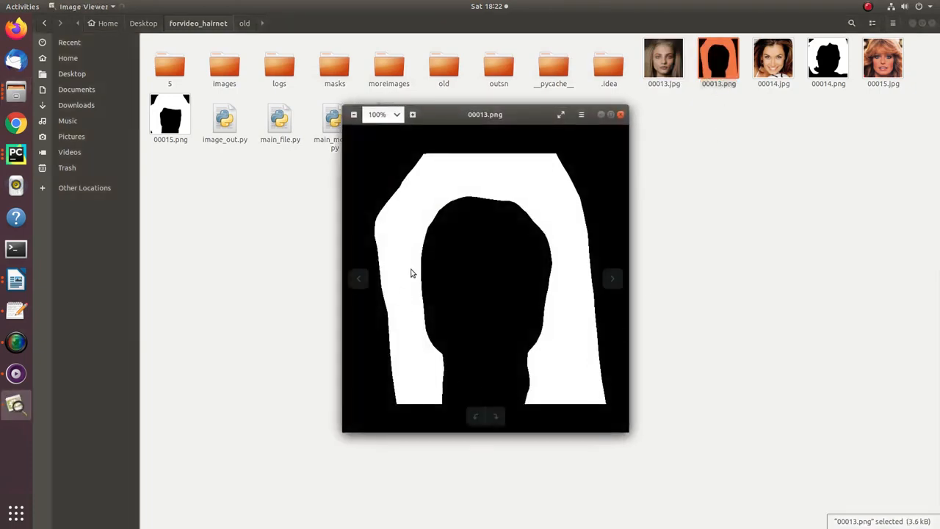
{"action": "mouse_move", "coordinate": [523, 377]}
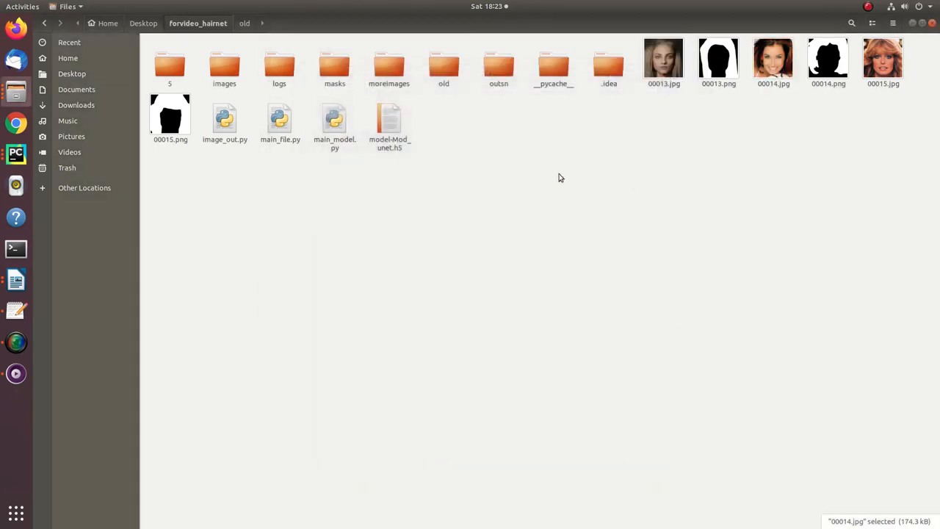
Browse the images folder of face photos and the masks folder, ending in the hairnet project folder.
{"action": "left_click", "coordinate": [225, 66]}
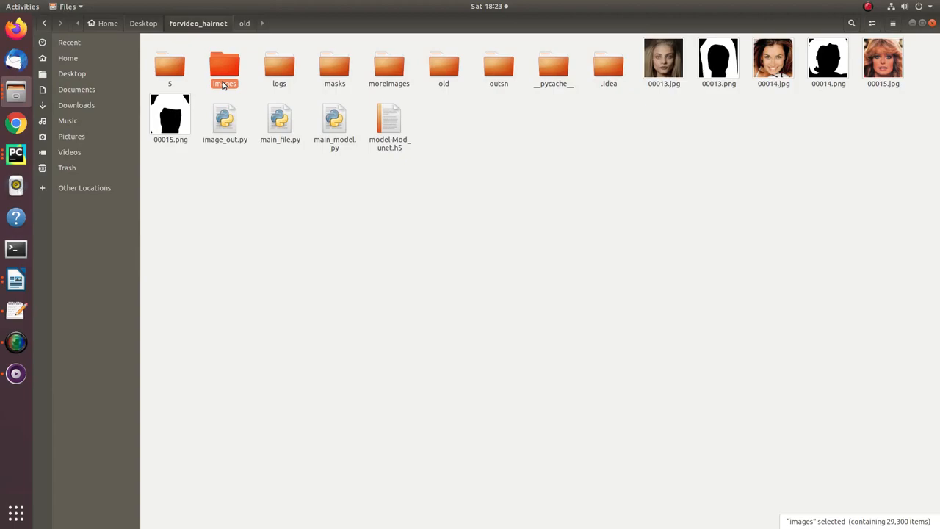
{"action": "double_click", "coordinate": [224, 66]}
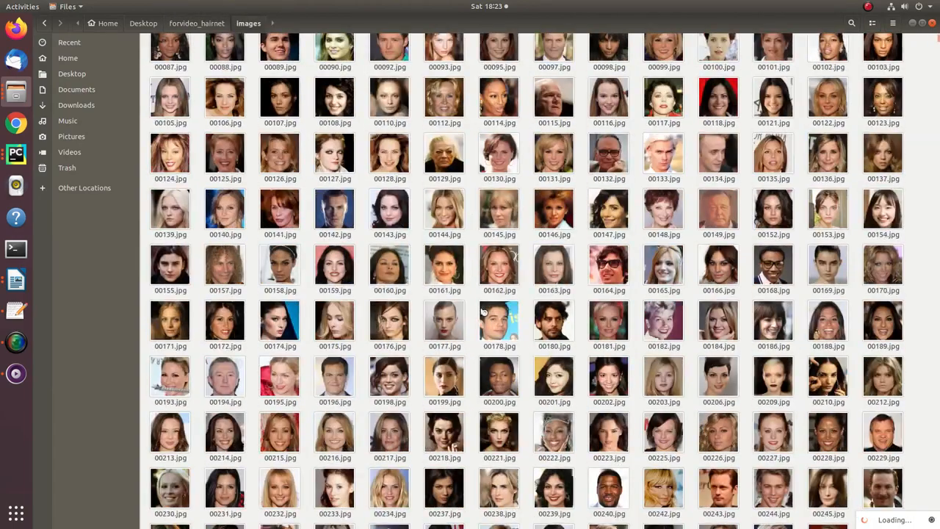
{"action": "scroll", "scroll_direction": "down", "scroll_amount": 3}
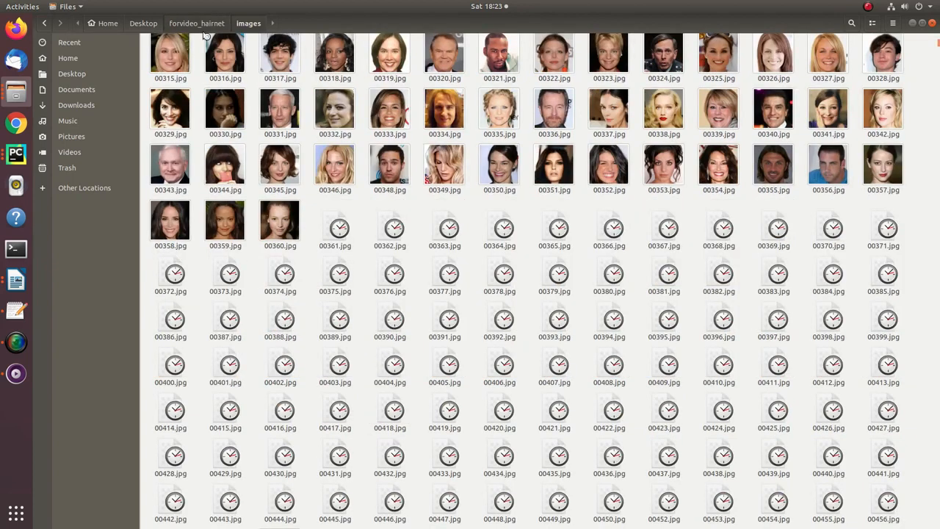
{"action": "mouse_move", "coordinate": [278, 164]}
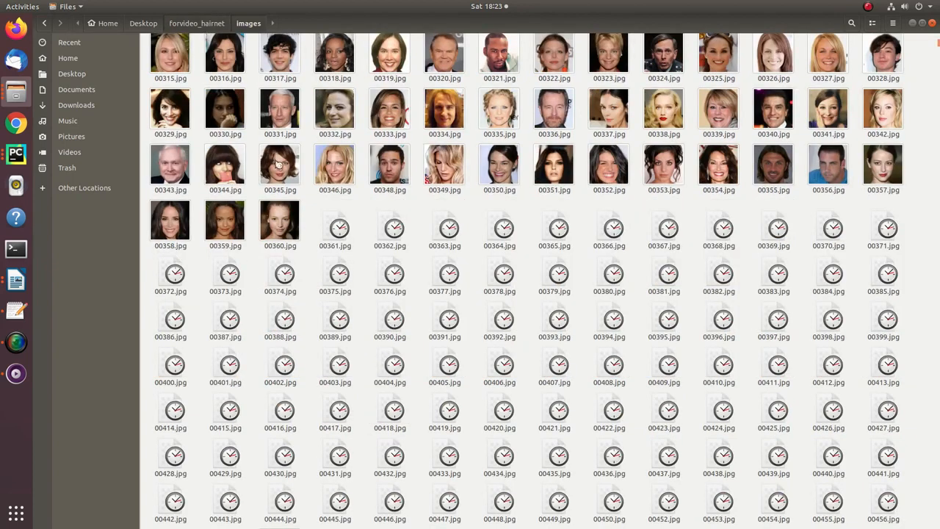
{"action": "left_click", "coordinate": [197, 23]}
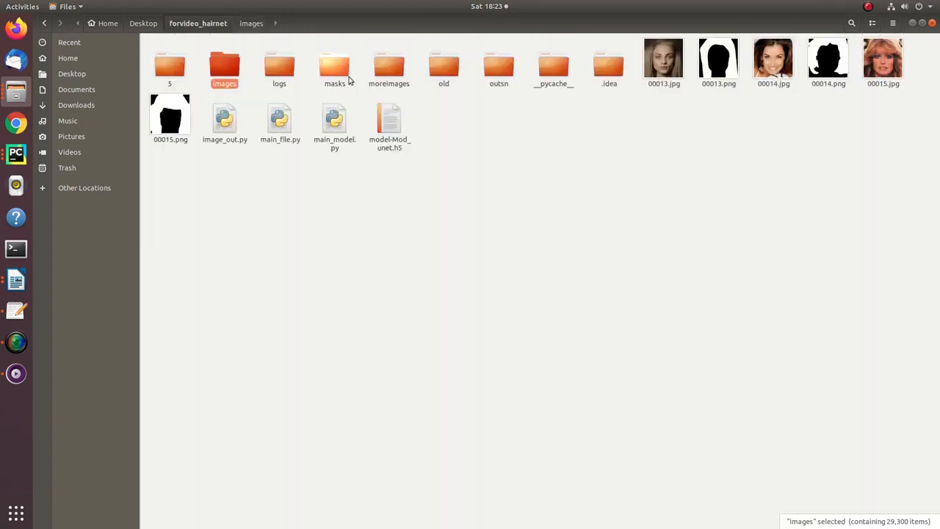
{"action": "double_click", "coordinate": [335, 66]}
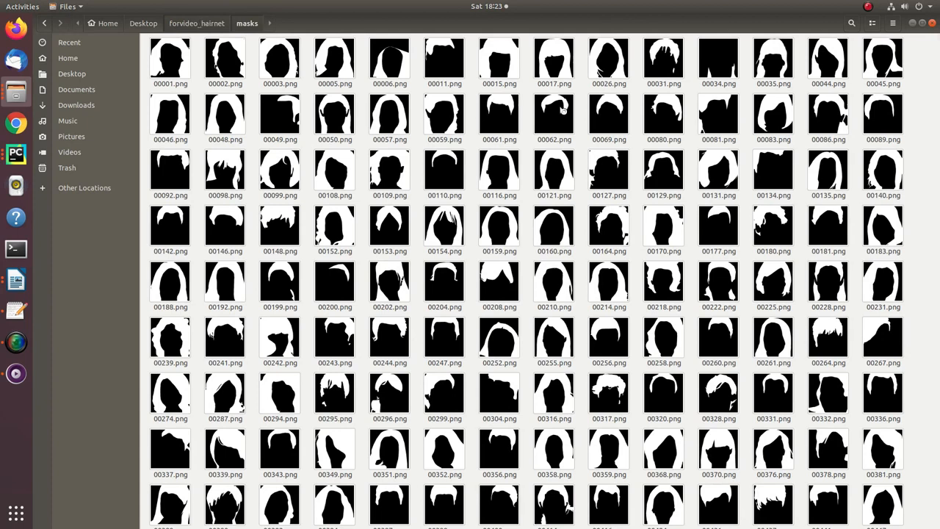
{"action": "mouse_move", "coordinate": [306, 122]}
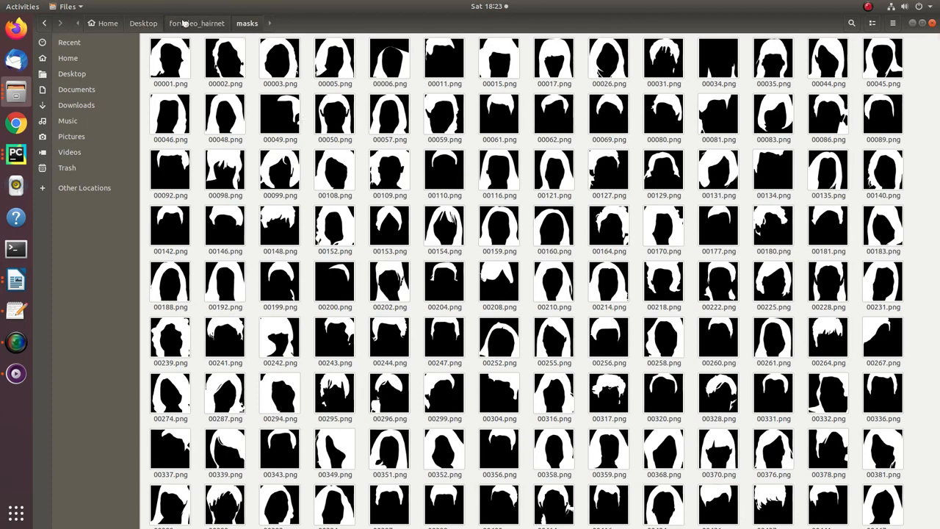
{"action": "left_click", "coordinate": [197, 23]}
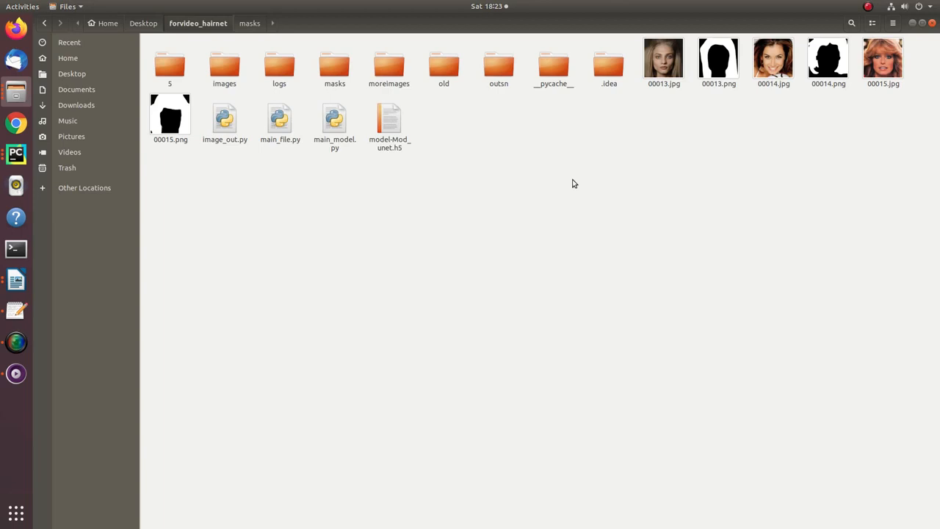
{"action": "mouse_move", "coordinate": [575, 197]}
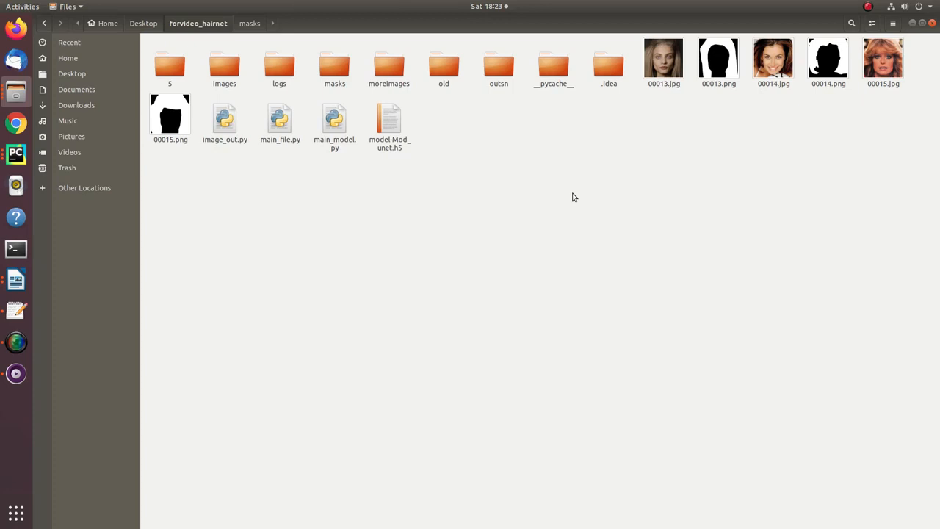
{"action": "mouse_move", "coordinate": [573, 209]}
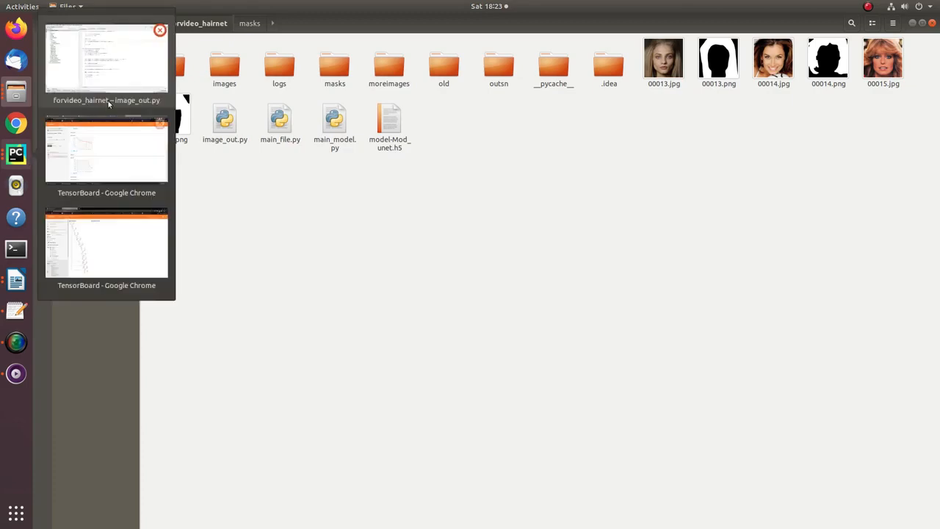
Switch to PyCharm and scroll through main_file.py's imports and file-renaming loops.
{"action": "left_click", "coordinate": [107, 59]}
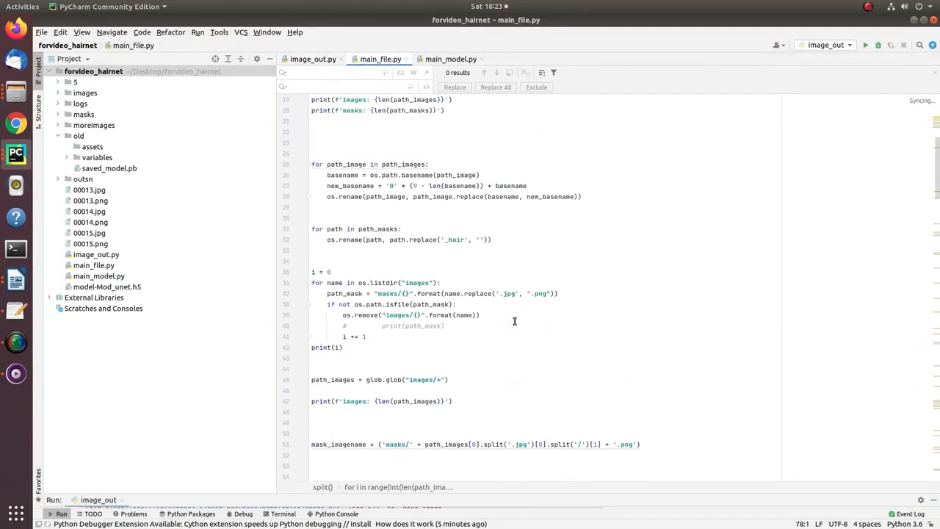
{"action": "scroll", "scroll_direction": "up", "scroll_amount": 3}
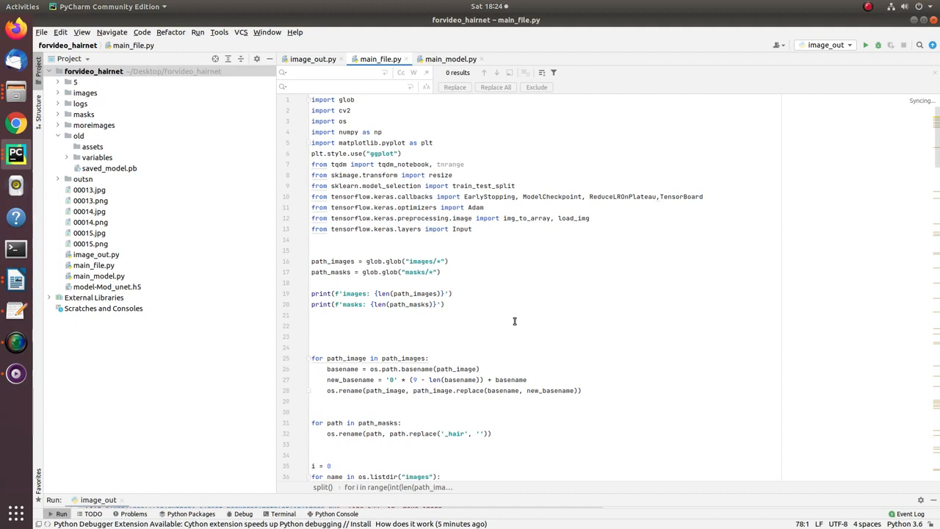
{"action": "scroll", "scroll_direction": "down", "scroll_amount": 3}
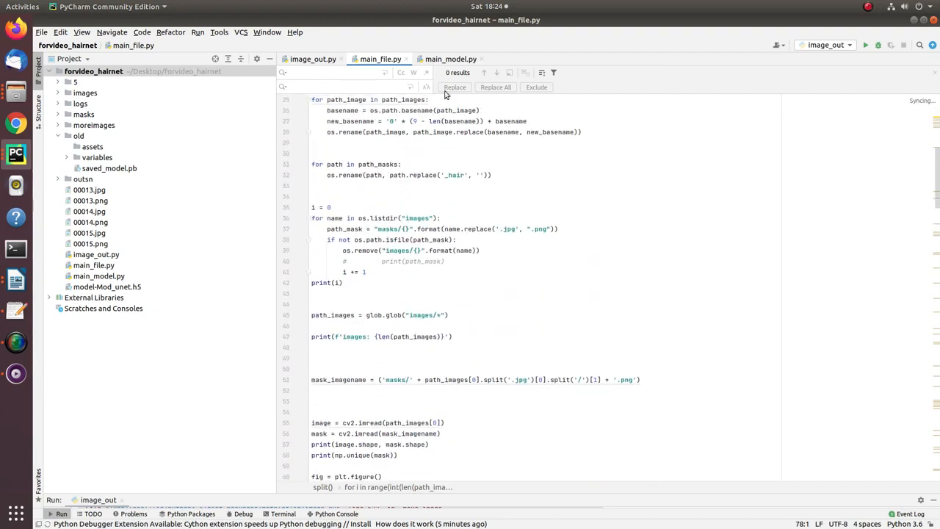
Scroll through get_M_unet in main_model.py and bring up the editor menu to run it.
{"action": "left_click", "coordinate": [450, 58]}
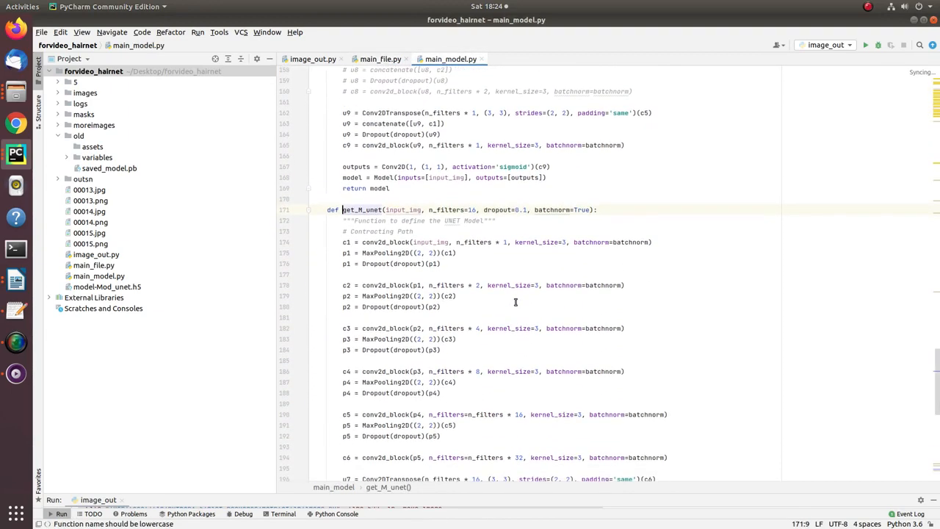
{"action": "scroll", "scroll_direction": "down", "scroll_amount": 3}
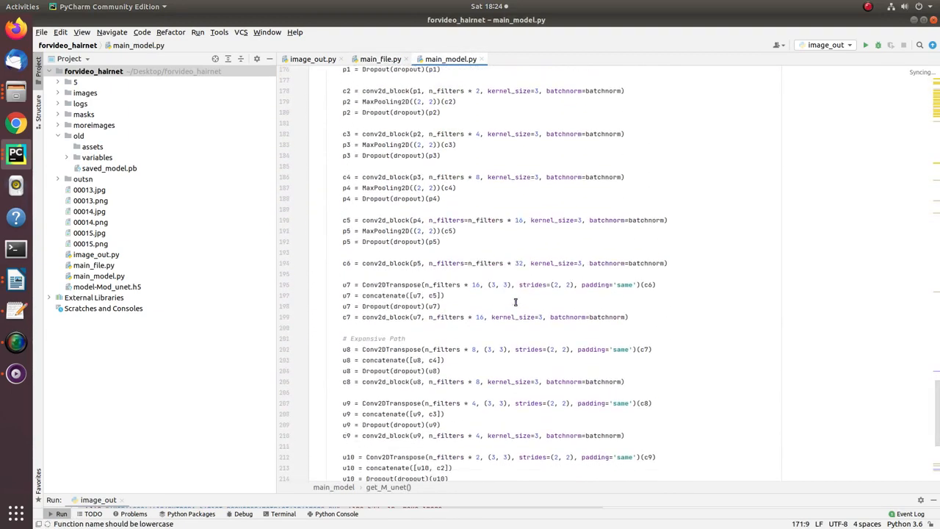
{"action": "scroll", "scroll_direction": "up", "scroll_amount": 3}
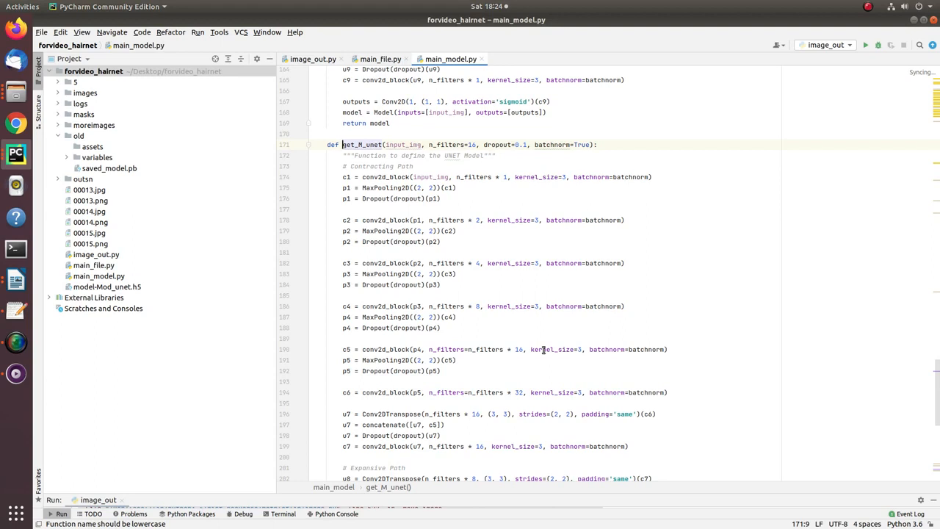
{"action": "scroll", "scroll_direction": "down", "scroll_amount": 3}
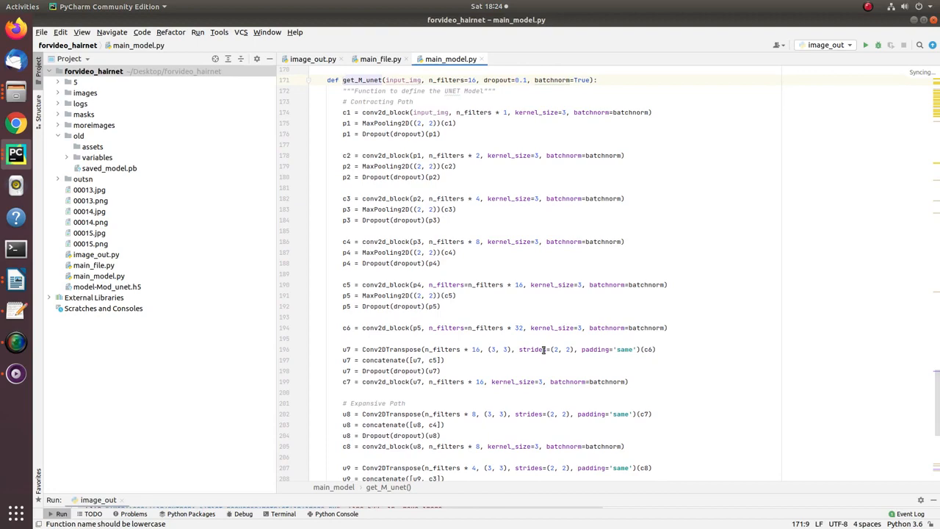
{"action": "scroll", "scroll_direction": "down", "scroll_amount": 3}
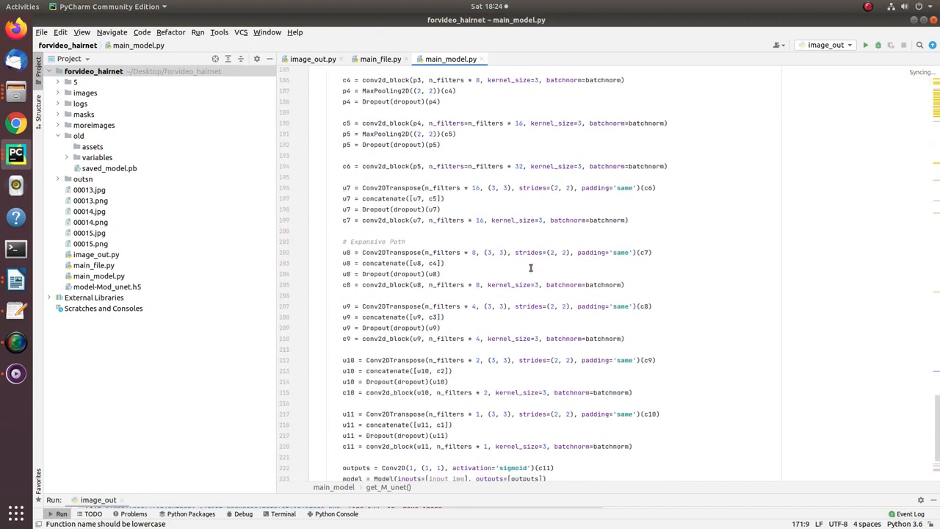
{"action": "scroll", "scroll_direction": "up", "scroll_amount": 3}
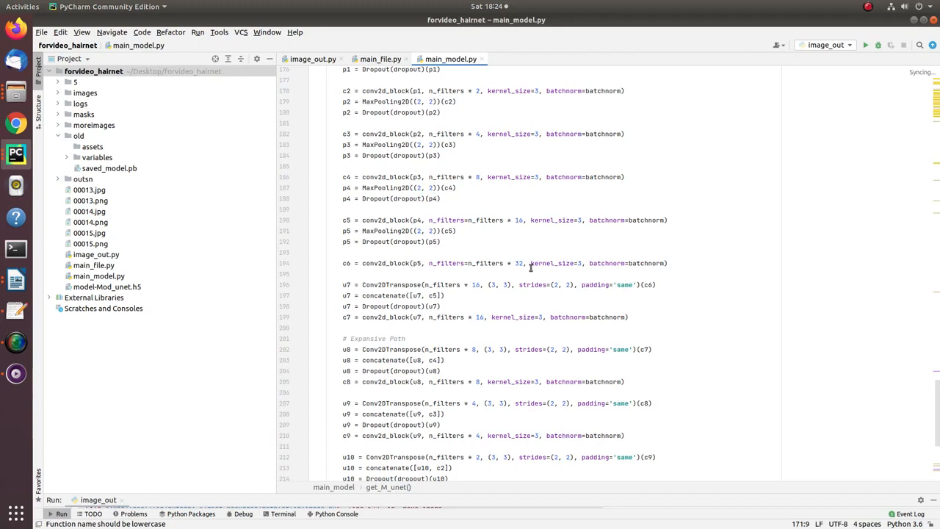
{"action": "right_click", "coordinate": [531, 268]}
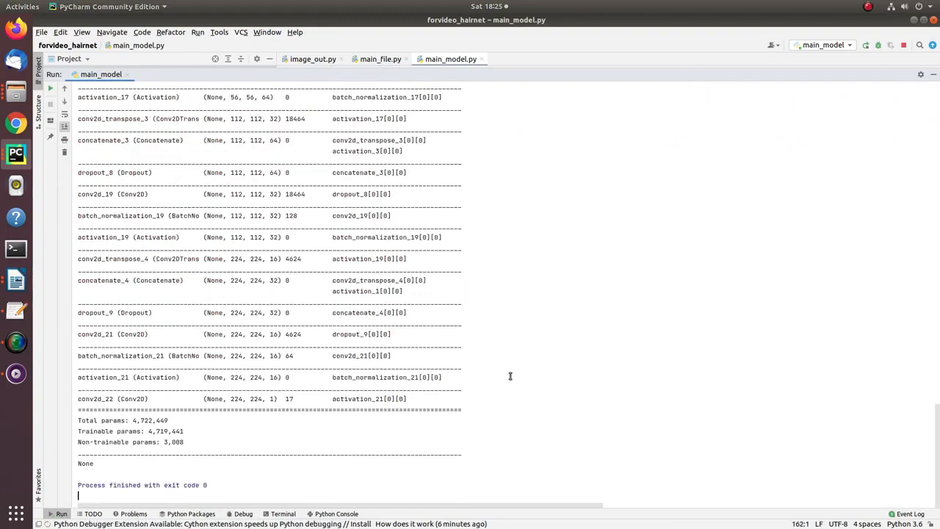
{"action": "scroll", "scroll_direction": "up", "scroll_amount": 3}
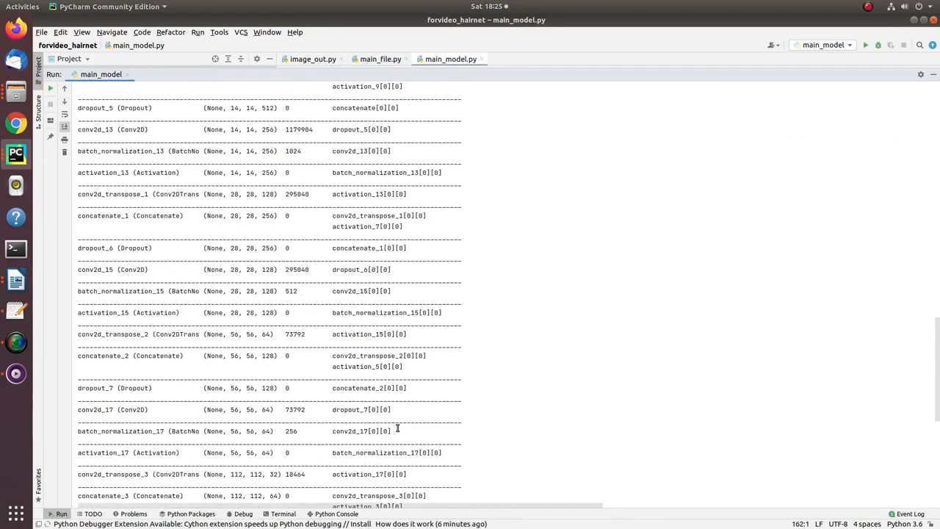
{"action": "scroll", "scroll_direction": "up", "scroll_amount": 3}
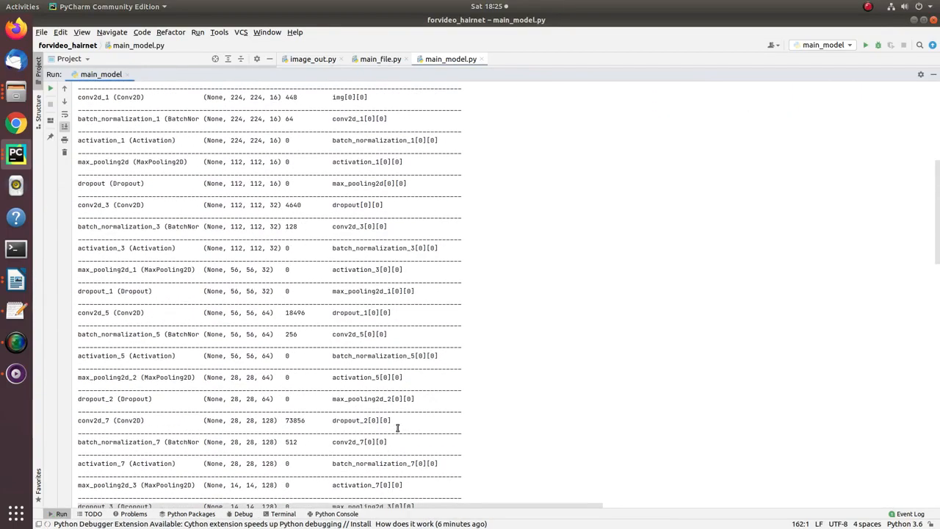
{"action": "scroll", "scroll_direction": "up", "scroll_amount": 3}
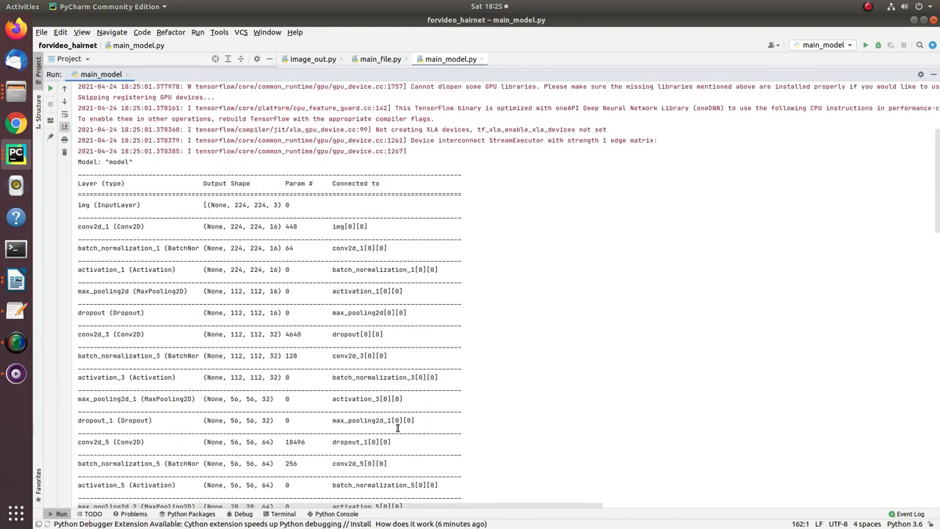
{"action": "scroll", "scroll_direction": "down", "scroll_amount": 3}
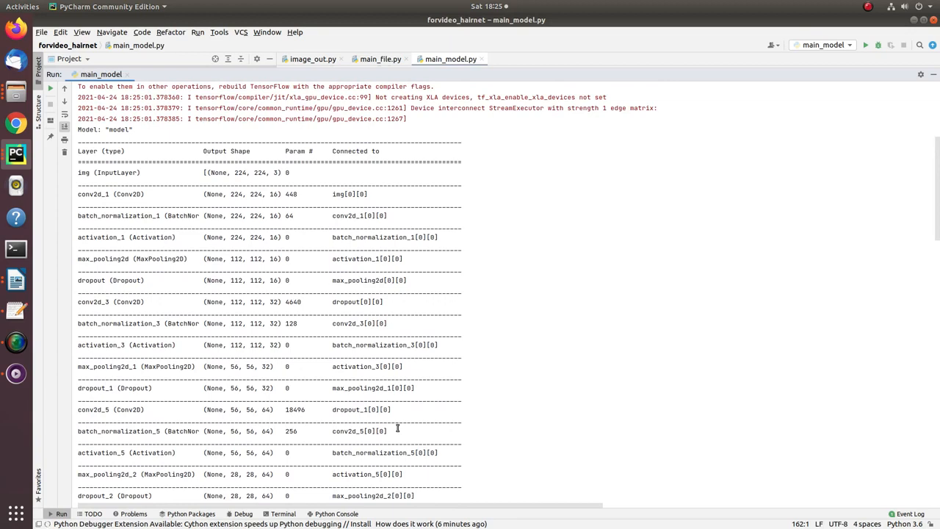
{"action": "mouse_move", "coordinate": [474, 418]}
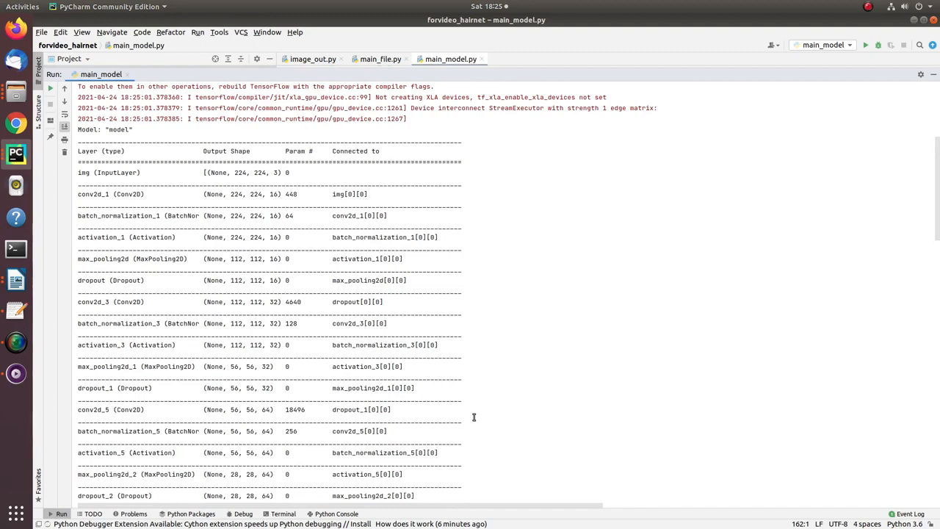
{"action": "scroll", "scroll_direction": "up", "scroll_amount": 3}
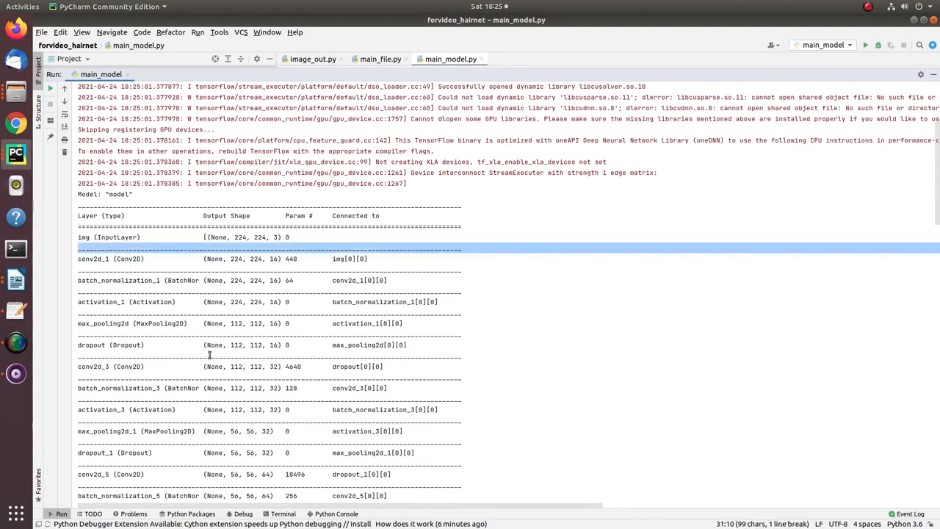
{"action": "scroll", "scroll_direction": "down", "scroll_amount": 3}
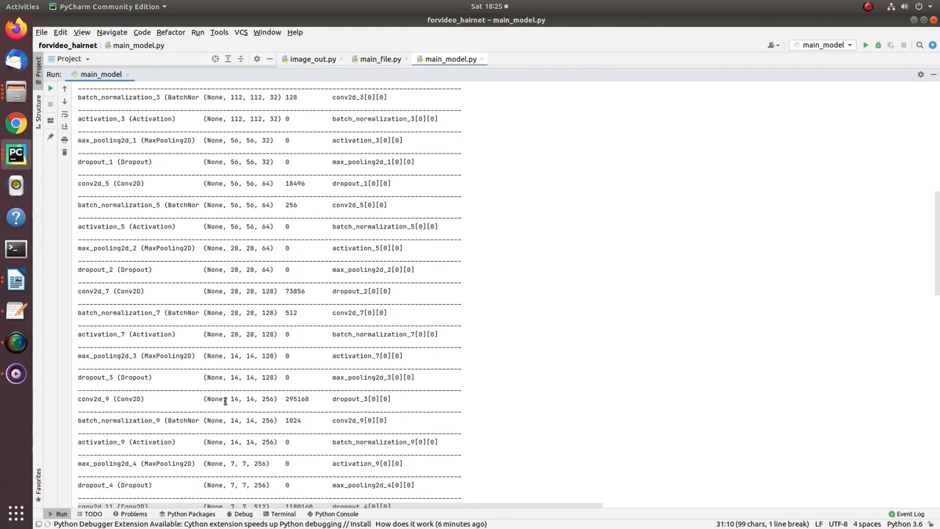
{"action": "scroll", "scroll_direction": "down", "scroll_amount": 3}
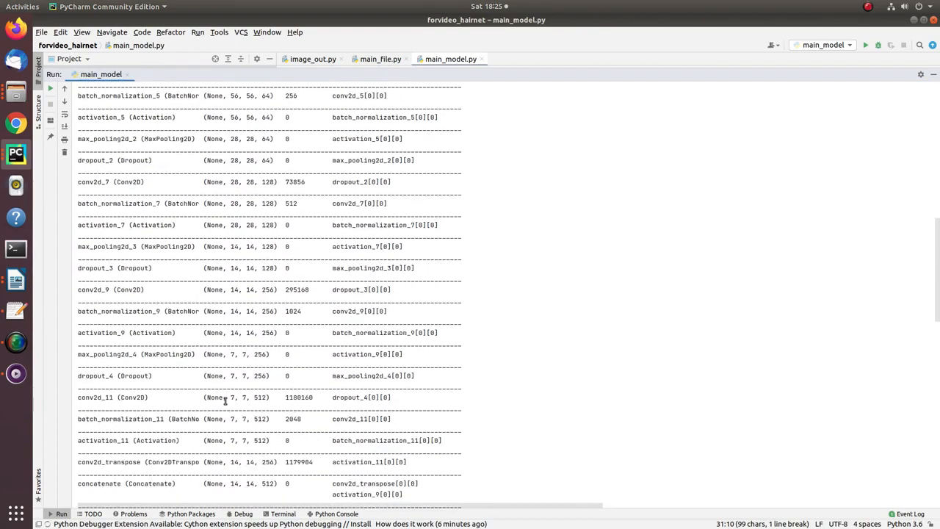
{"action": "scroll", "scroll_direction": "down", "scroll_amount": 3}
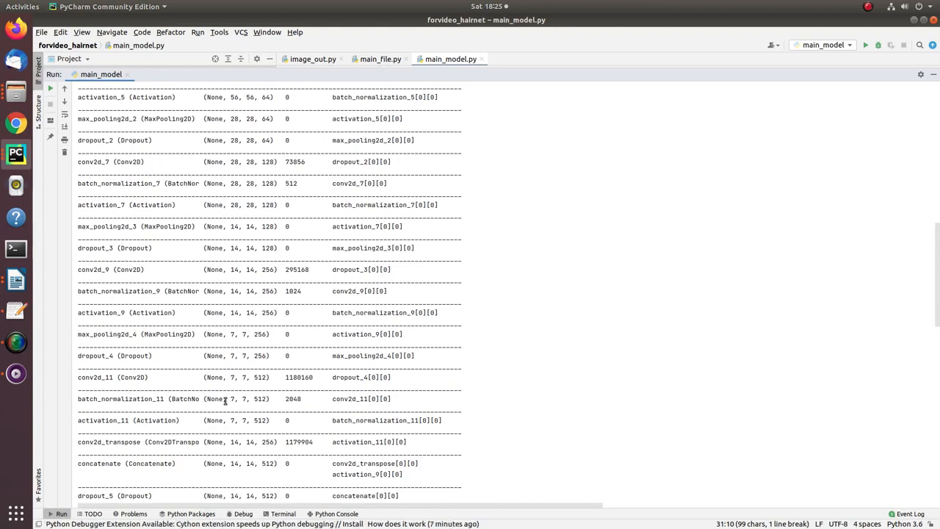
{"action": "scroll", "scroll_direction": "up", "scroll_amount": 3}
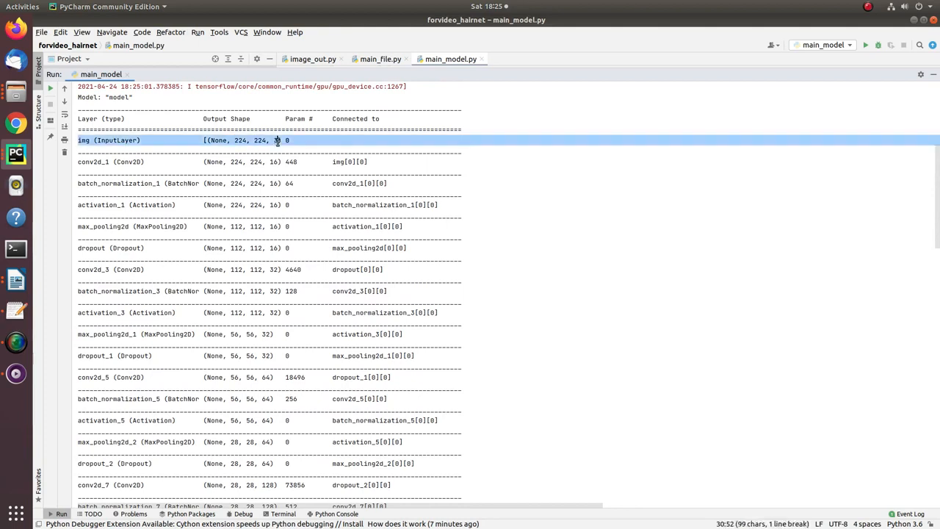
{"action": "left_click", "coordinate": [110, 161]}
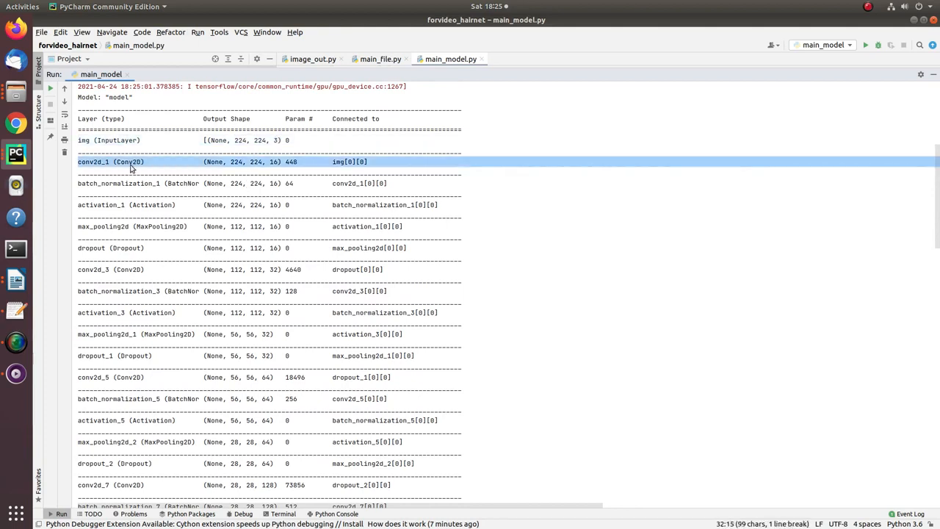
{"action": "left_click", "coordinate": [275, 161]}
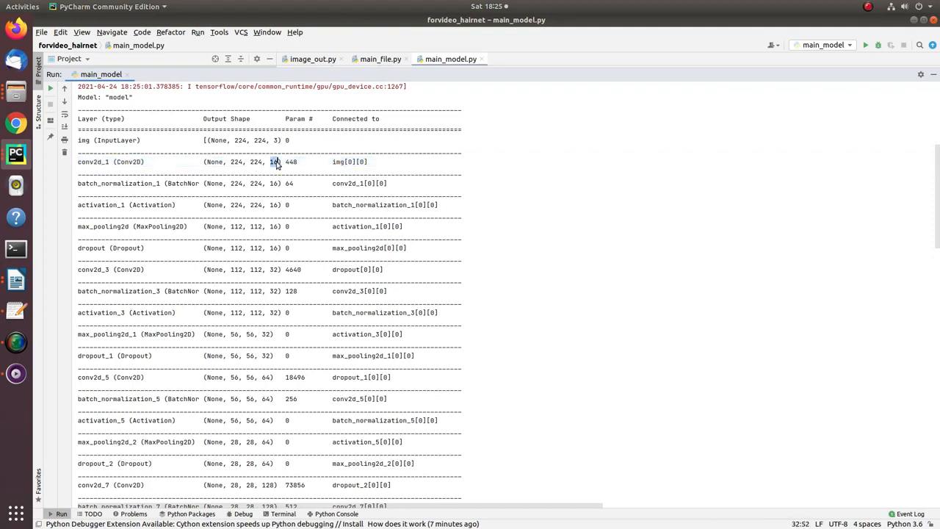
{"action": "double_click", "coordinate": [275, 162]}
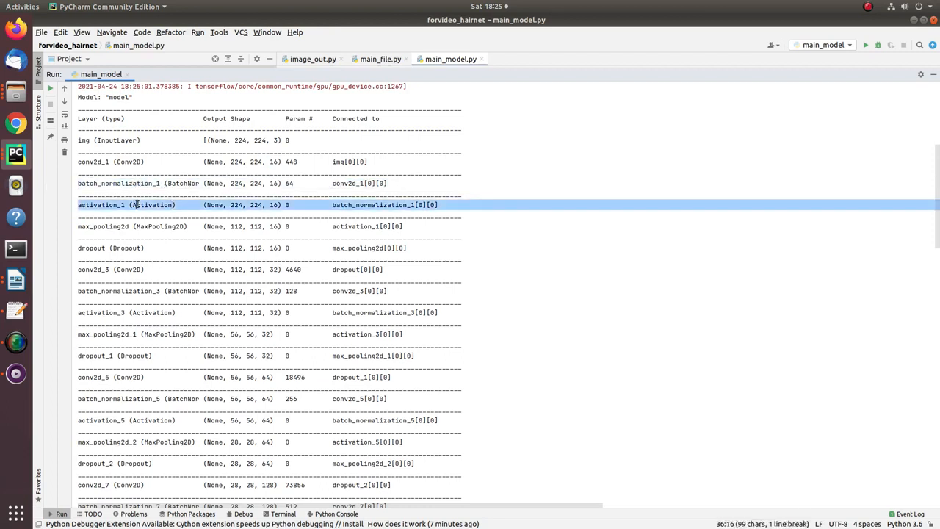
{"action": "left_click", "coordinate": [139, 183]}
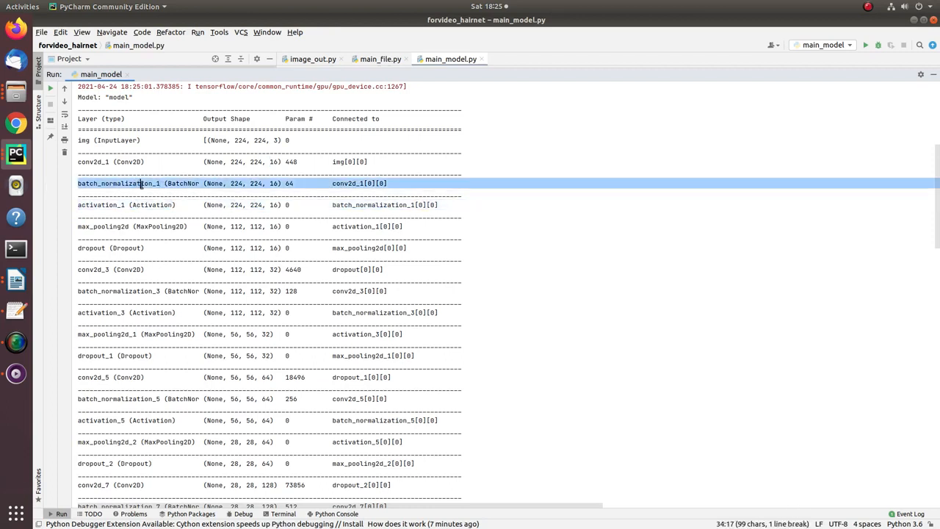
{"action": "mouse_move", "coordinate": [141, 188]}
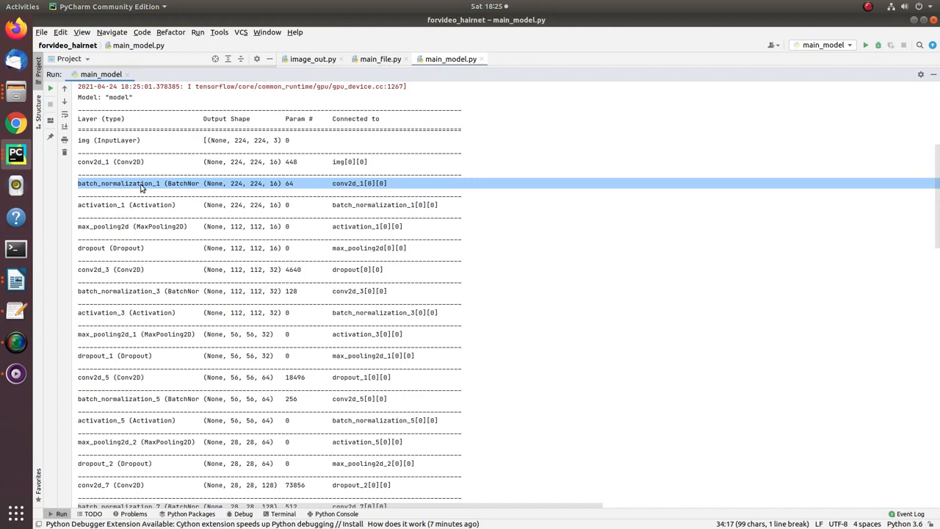
{"action": "left_click", "coordinate": [147, 205]}
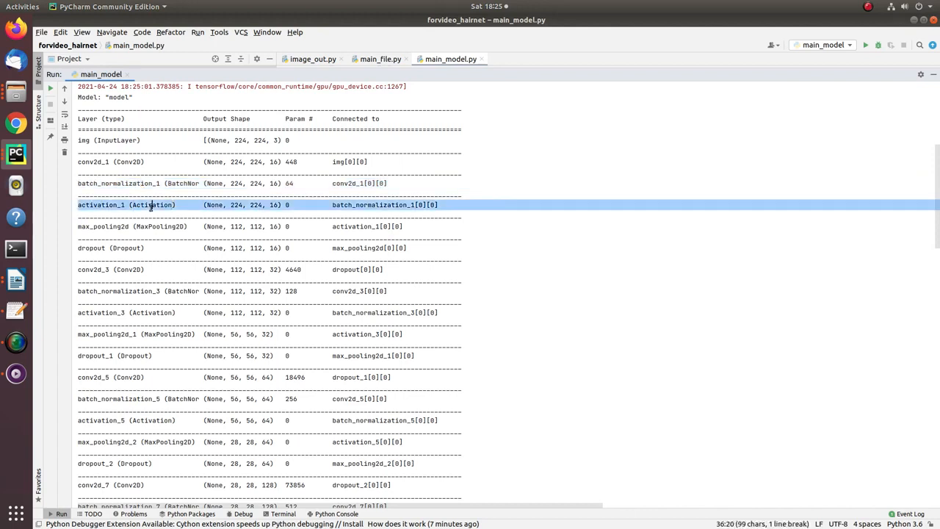
{"action": "mouse_move", "coordinate": [152, 234]}
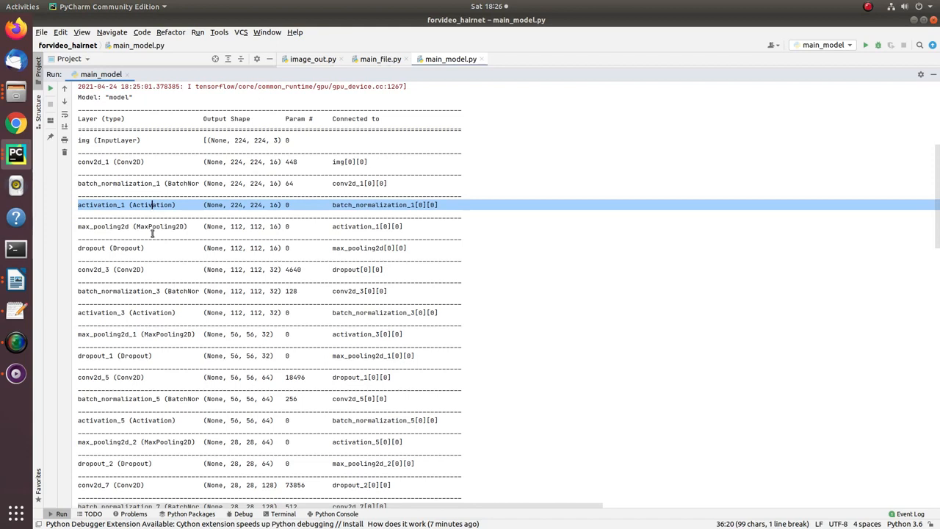
{"action": "left_click", "coordinate": [155, 226]}
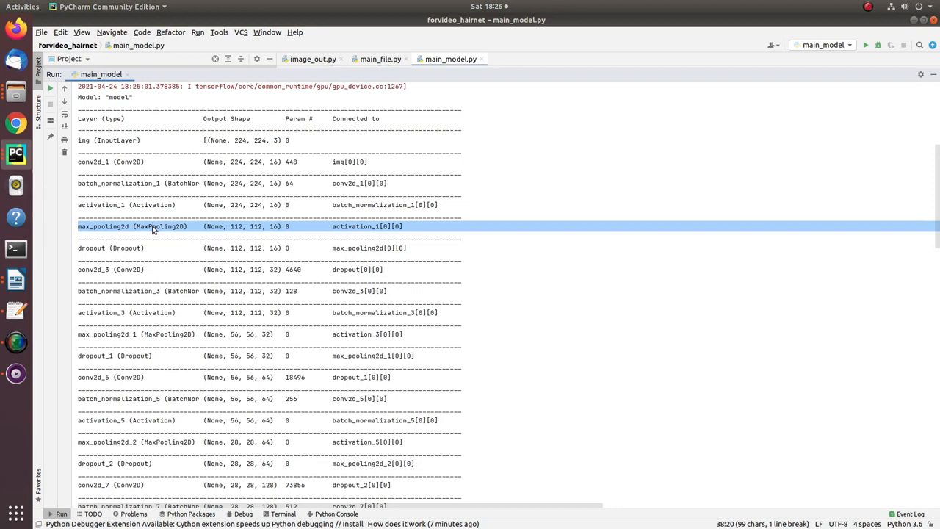
{"action": "mouse_move", "coordinate": [237, 225]}
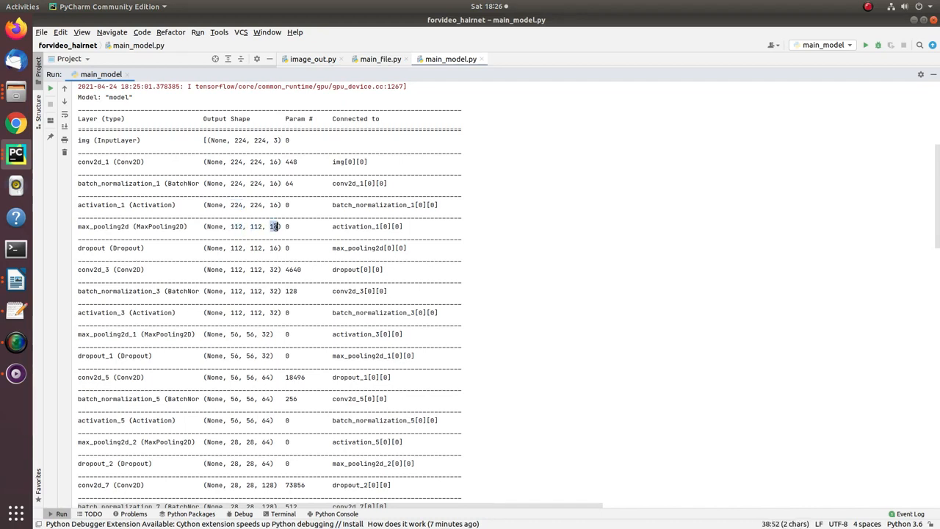
{"action": "left_click", "coordinate": [165, 162]}
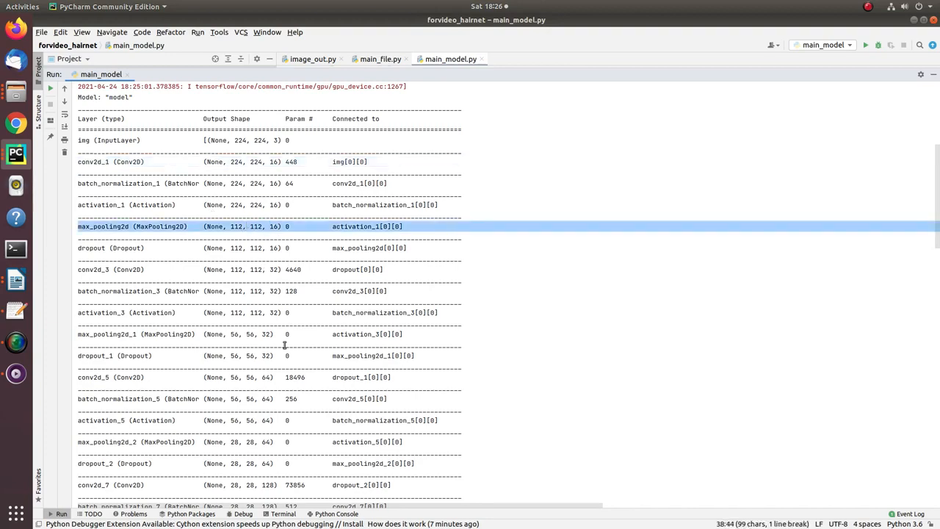
{"action": "scroll", "scroll_direction": "down", "scroll_amount": 3}
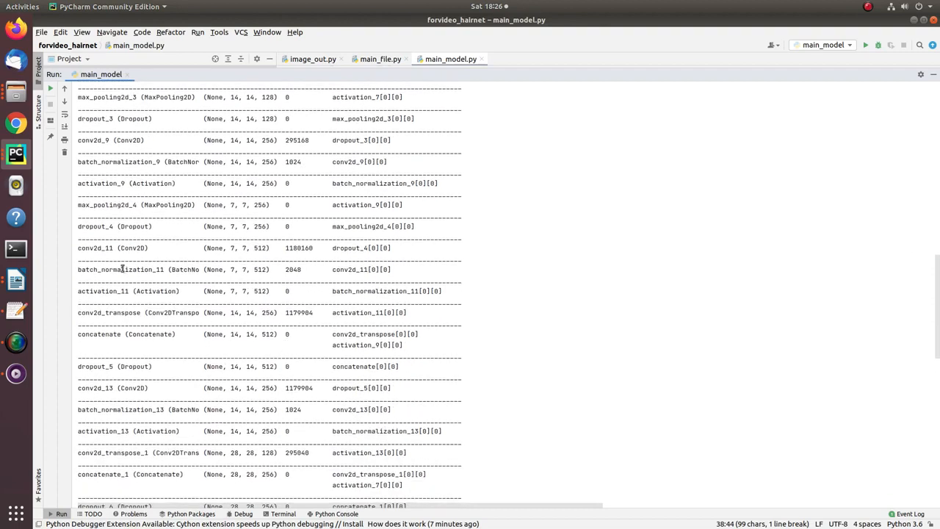
{"action": "left_click", "coordinate": [123, 248]}
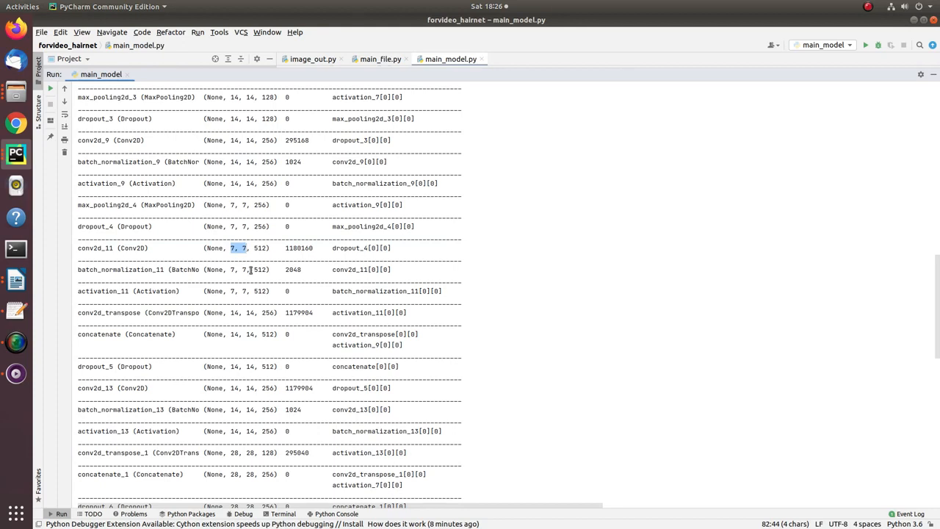
{"action": "left_click", "coordinate": [132, 312]}
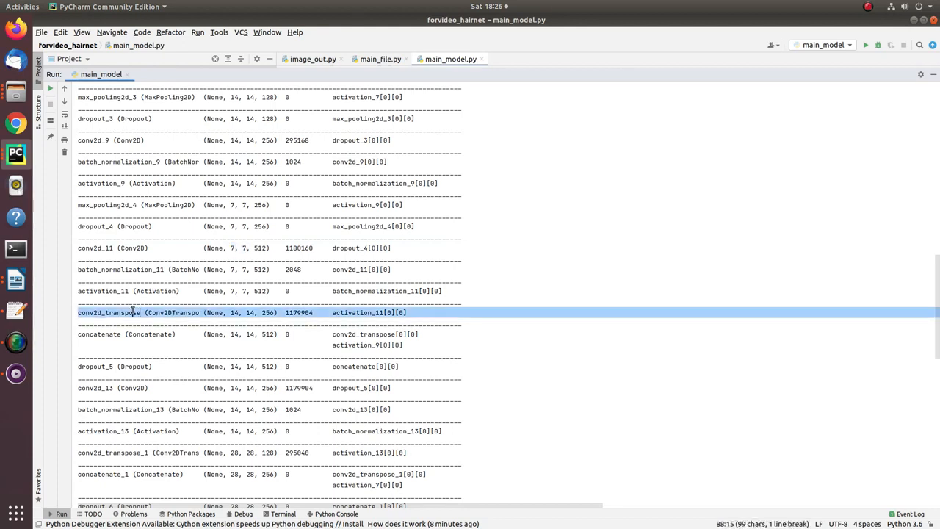
{"action": "scroll", "scroll_direction": "down", "scroll_amount": 3}
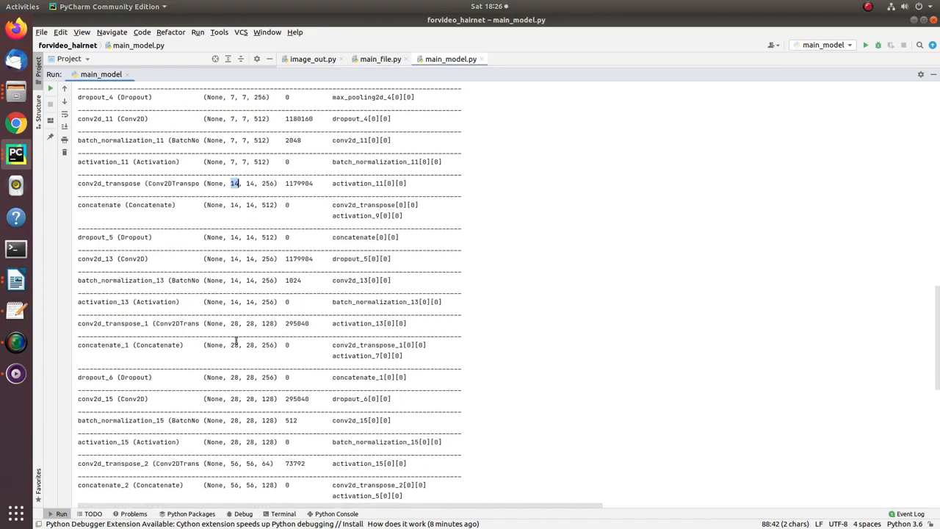
{"action": "scroll", "scroll_direction": "down", "scroll_amount": 3}
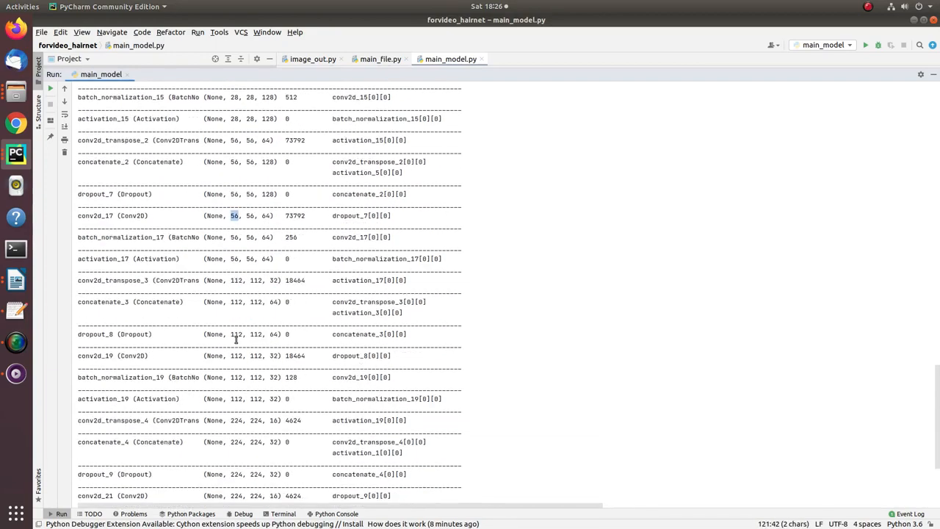
{"action": "scroll", "scroll_direction": "down", "scroll_amount": 3}
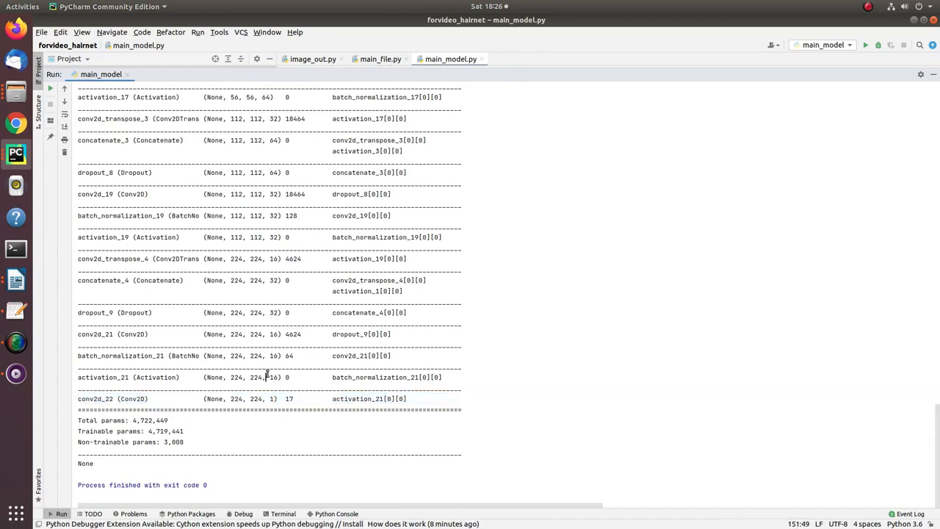
{"action": "scroll", "scroll_direction": "up", "scroll_amount": 3}
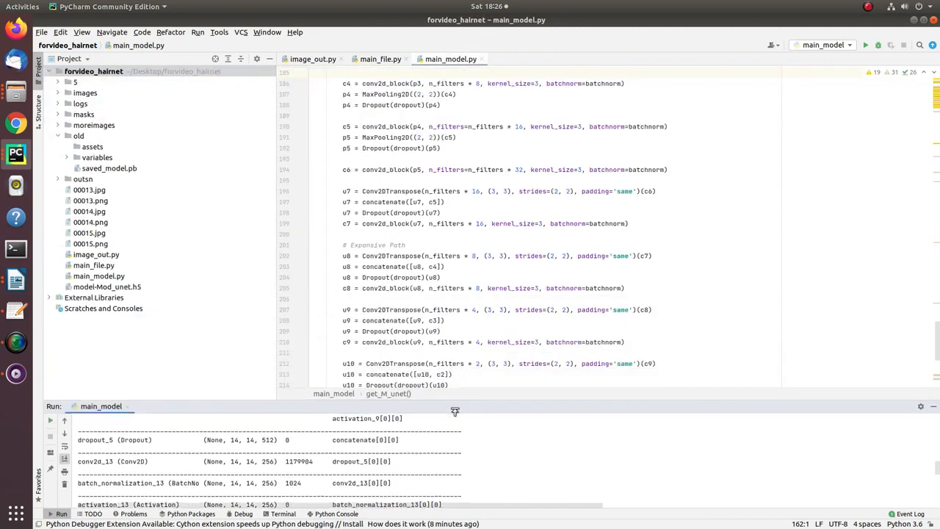
Open TensorBoard's GRAPHS tab and scroll through the U-Net's conv, batch-norm and pooling nodes.
{"action": "left_click", "coordinate": [283, 513]}
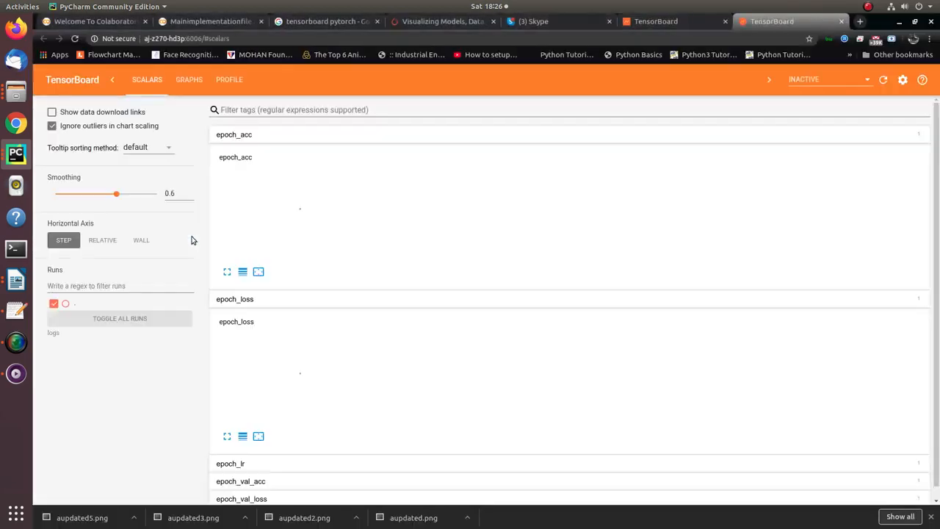
{"action": "left_click", "coordinate": [188, 80]}
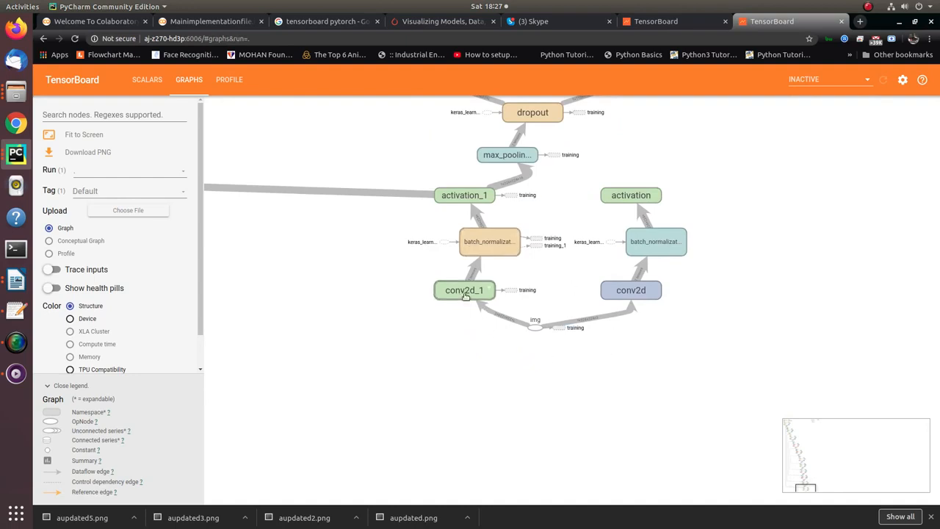
{"action": "mouse_move", "coordinate": [488, 217]}
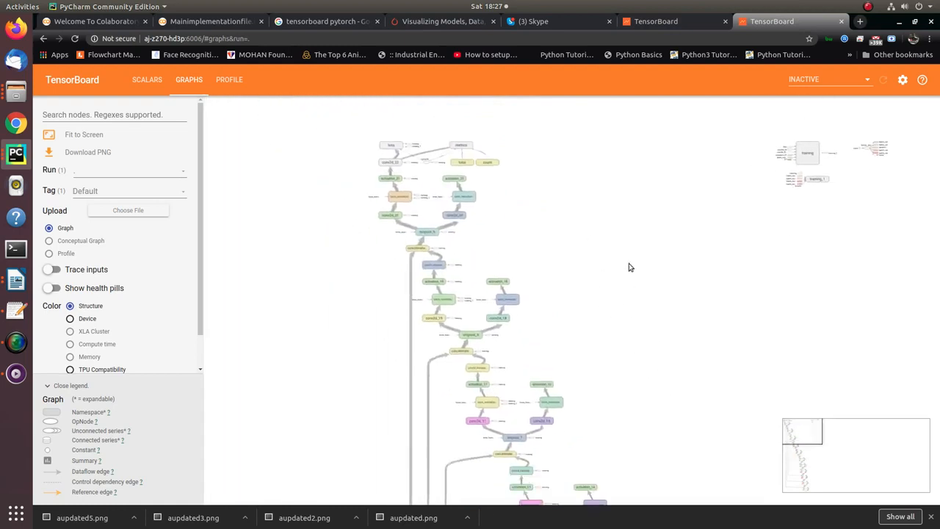
{"action": "scroll", "scroll_direction": "down", "scroll_amount": 3}
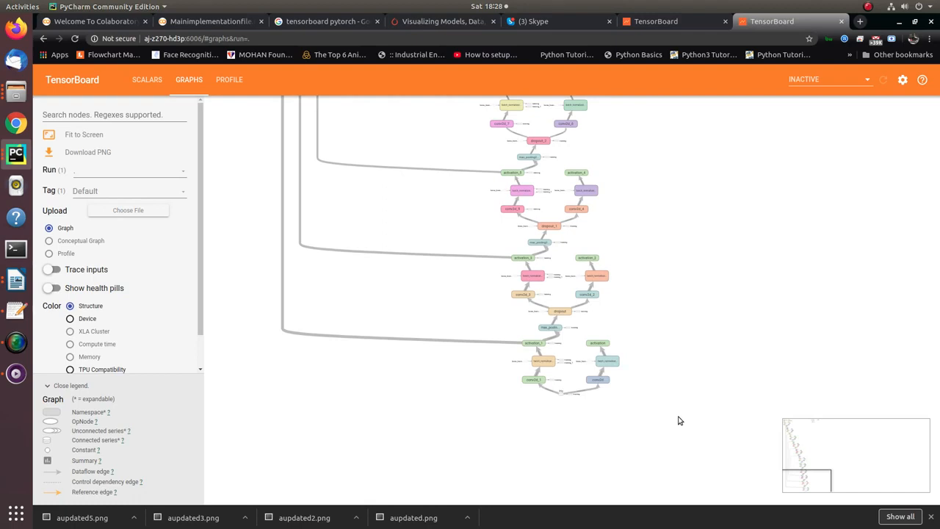
{"action": "scroll", "scroll_direction": "down", "scroll_amount": 3}
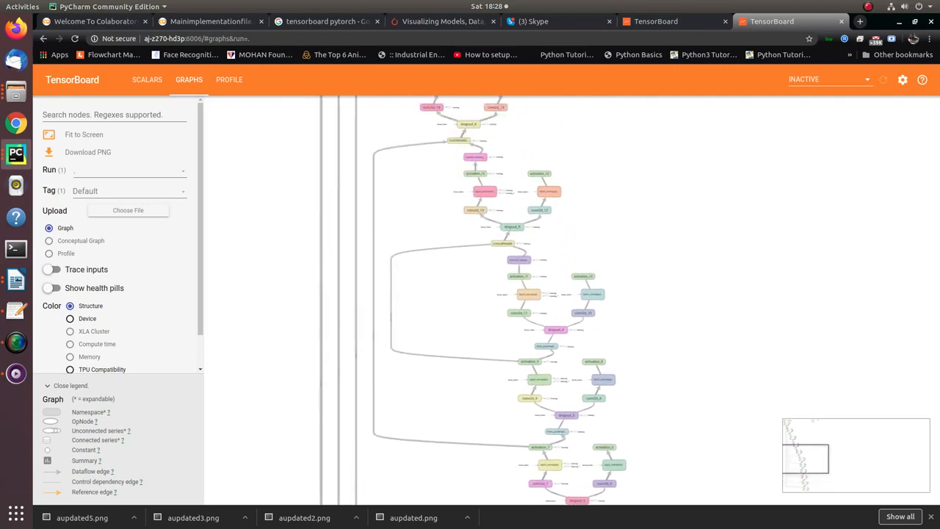
{"action": "mouse_move", "coordinate": [623, 351]}
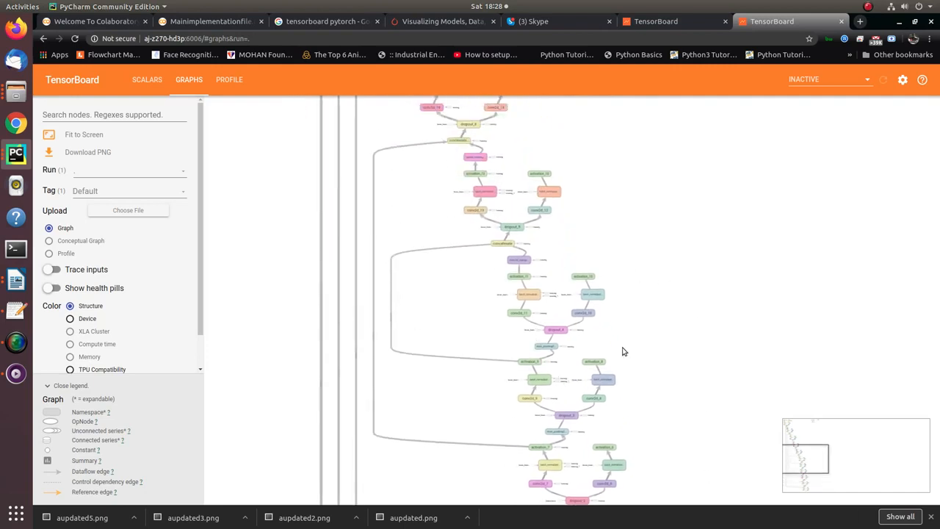
{"action": "mouse_move", "coordinate": [689, 294]}
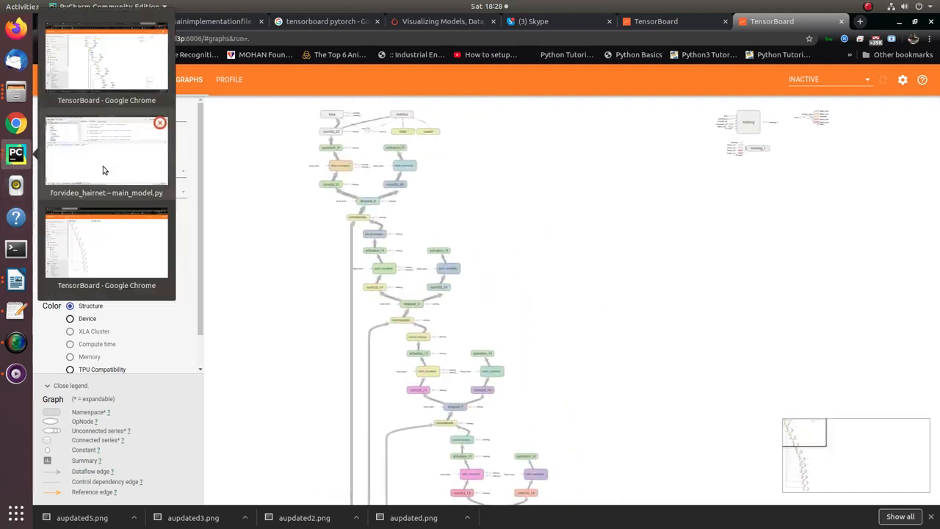
Scroll main_file.py down to the im_width/im_height parameters and the image-loading loop.
{"action": "left_click", "coordinate": [106, 151]}
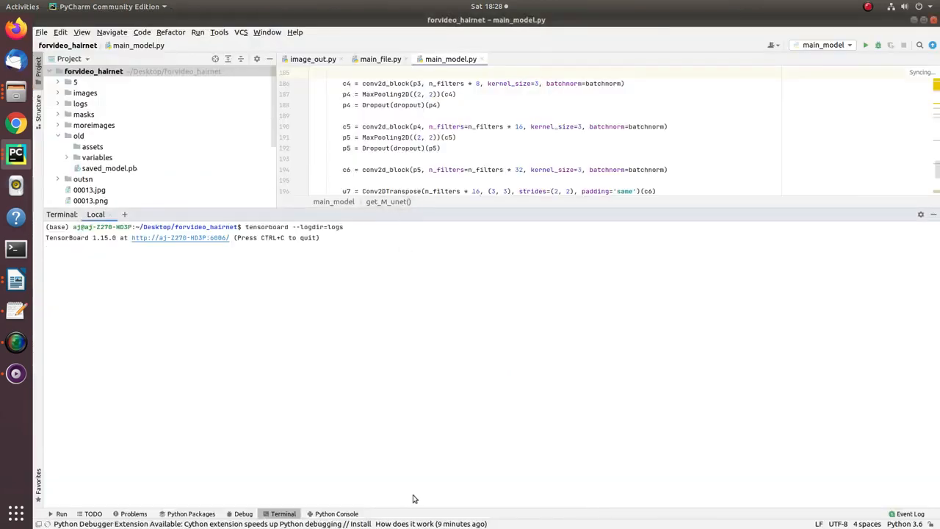
{"action": "left_click", "coordinate": [379, 59]}
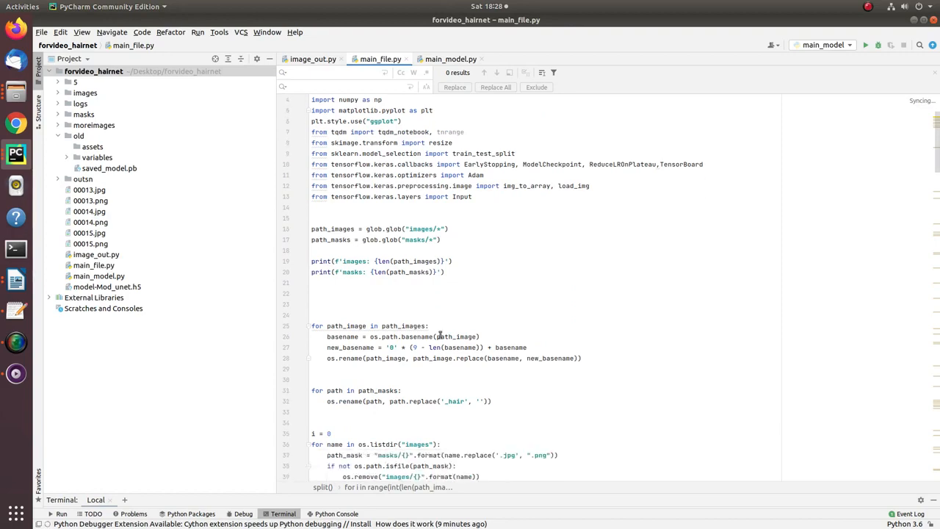
{"action": "scroll", "scroll_direction": "down", "scroll_amount": 3}
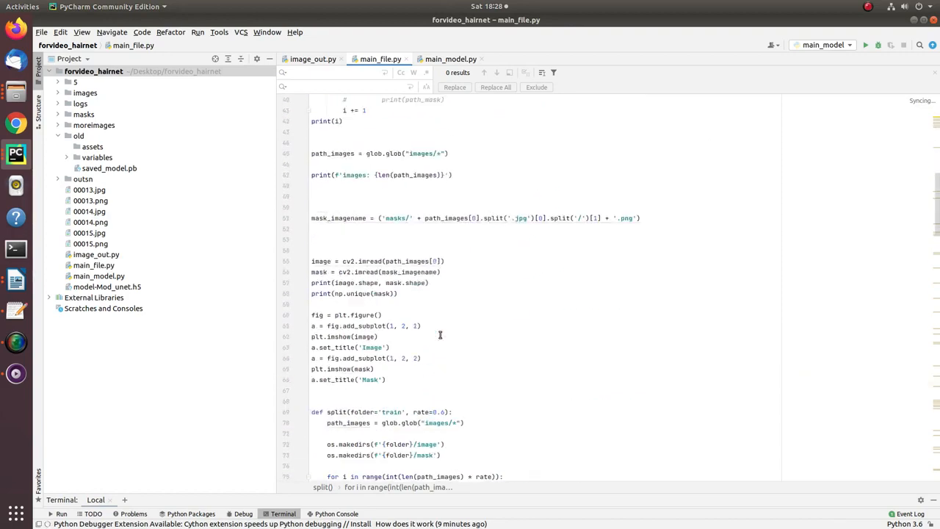
{"action": "scroll", "scroll_direction": "up", "scroll_amount": 3}
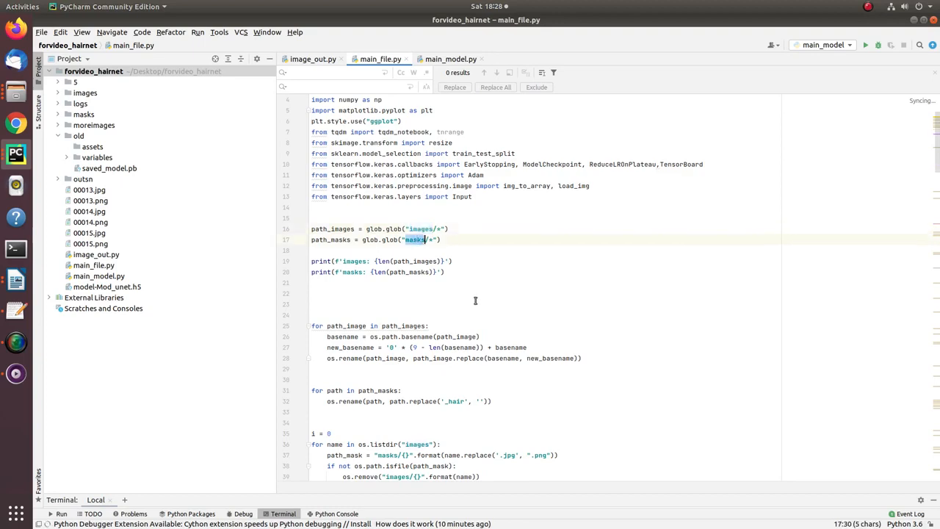
{"action": "scroll", "scroll_direction": "down", "scroll_amount": 3}
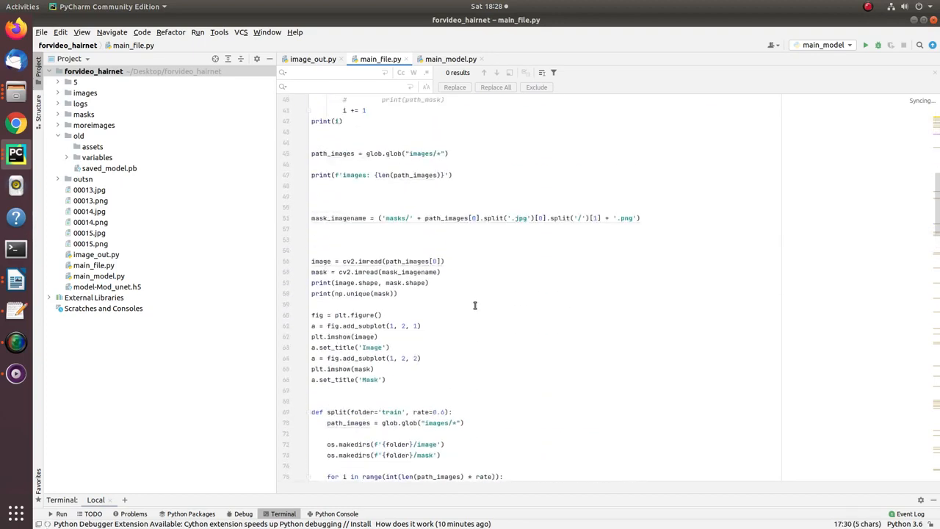
{"action": "scroll", "scroll_direction": "down", "scroll_amount": 3}
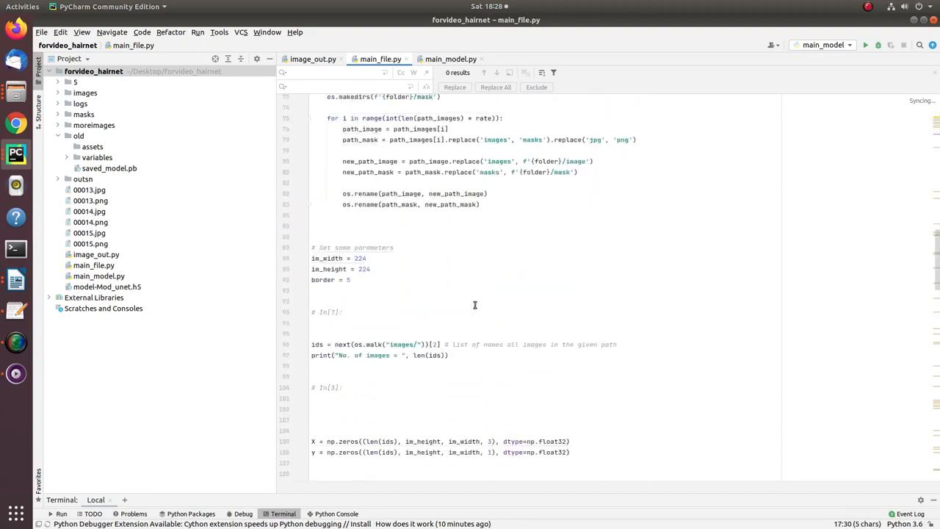
{"action": "scroll", "scroll_direction": "up", "scroll_amount": 3}
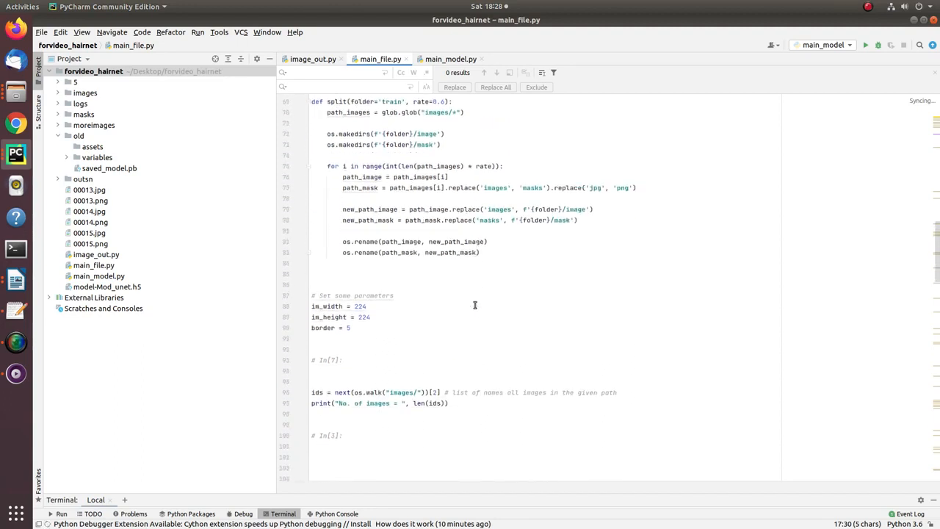
{"action": "scroll", "scroll_direction": "down", "scroll_amount": 3}
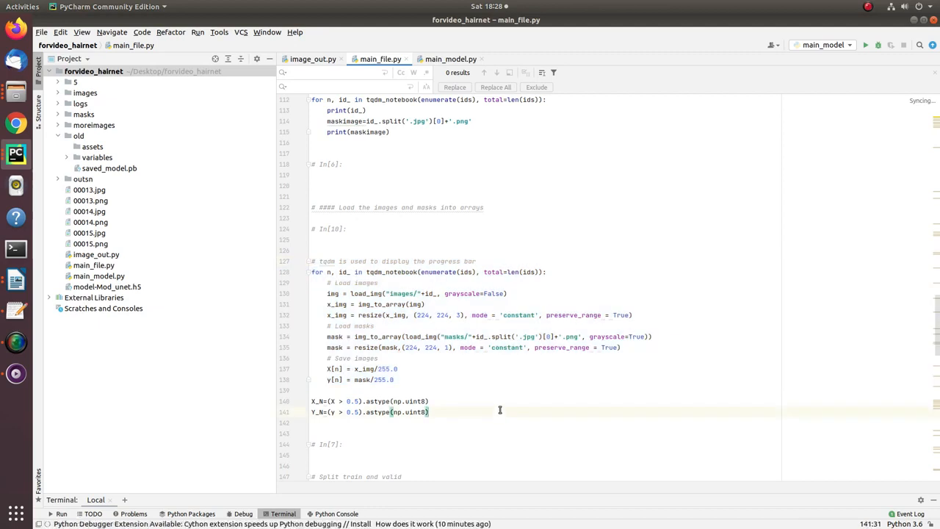
{"action": "double_click", "coordinate": [402, 293]}
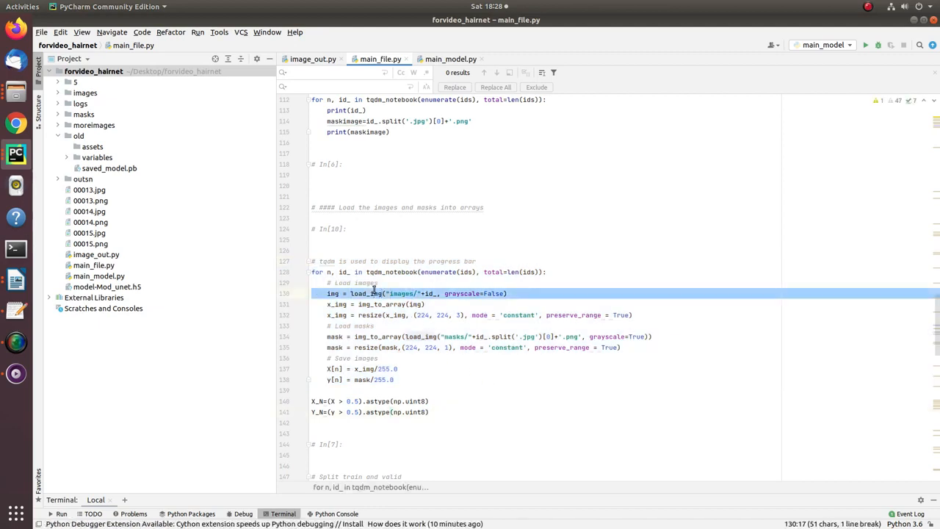
{"action": "left_click", "coordinate": [334, 293]}
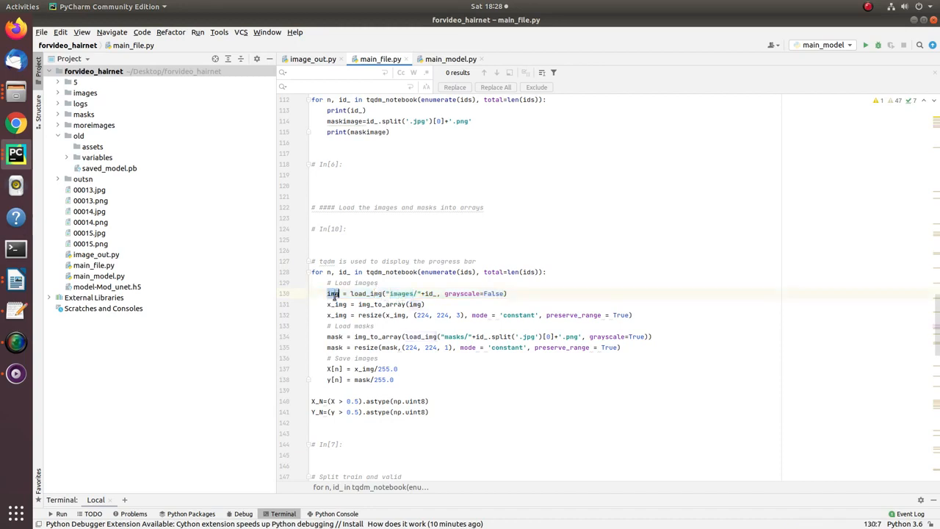
{"action": "double_click", "coordinate": [336, 314]}
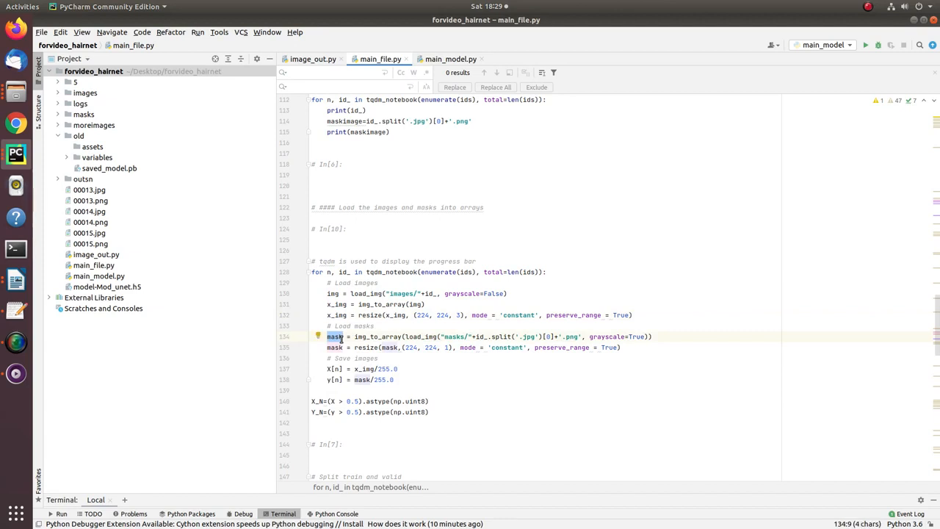
{"action": "left_click", "coordinate": [333, 293]}
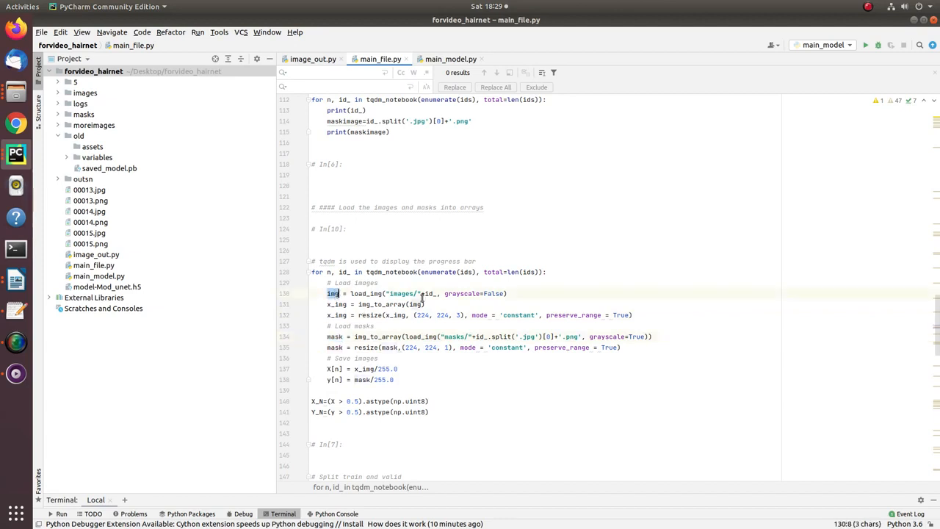
{"action": "left_click", "coordinate": [501, 336]}
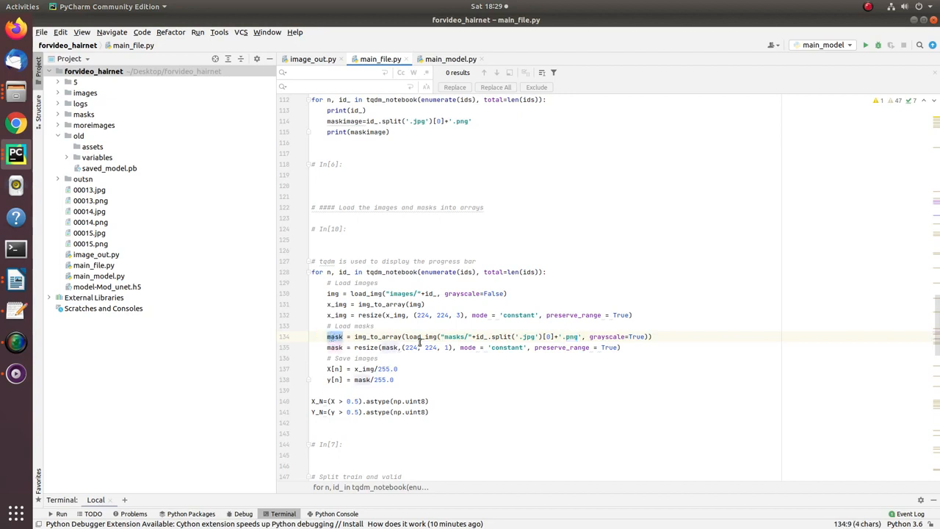
{"action": "double_click", "coordinate": [454, 336]}
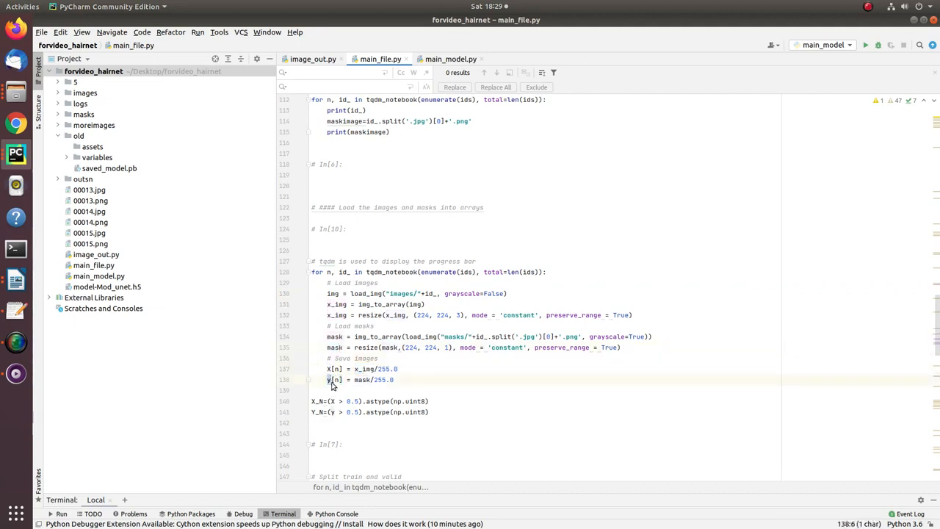
{"action": "left_click", "coordinate": [329, 368]}
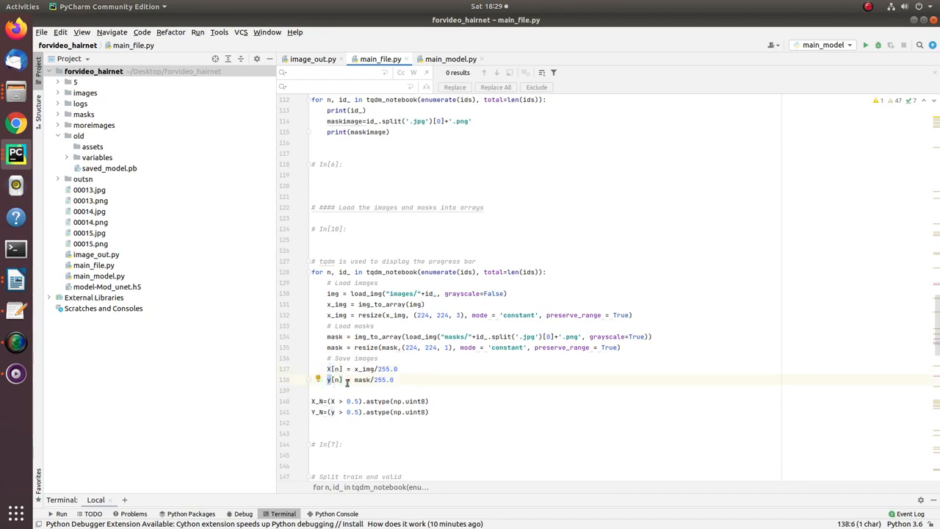
{"action": "double_click", "coordinate": [381, 380]}
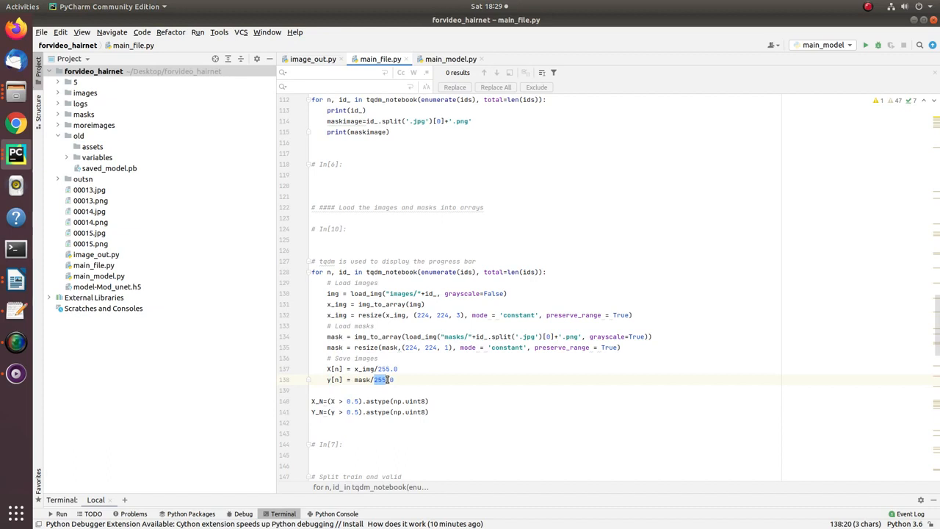
{"action": "scroll", "scroll_direction": "down", "scroll_amount": 3}
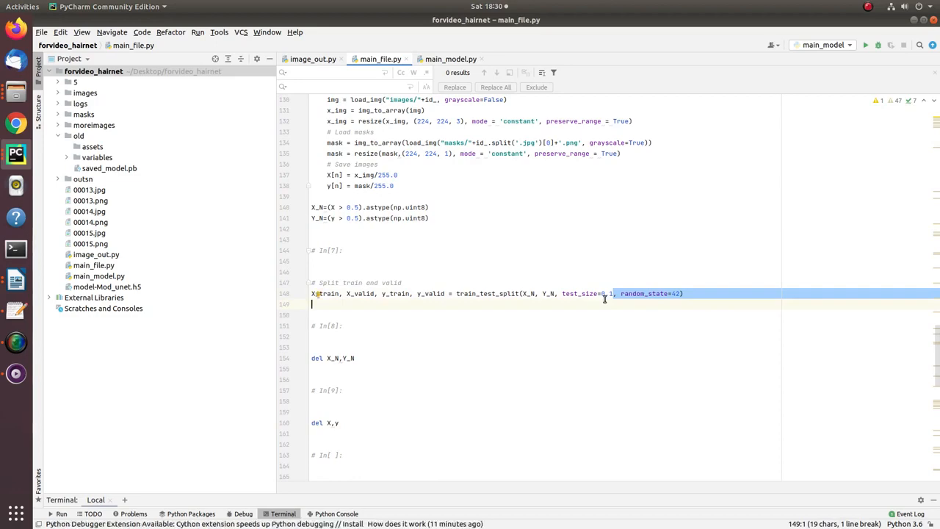
{"action": "scroll", "scroll_direction": "down", "scroll_amount": 3}
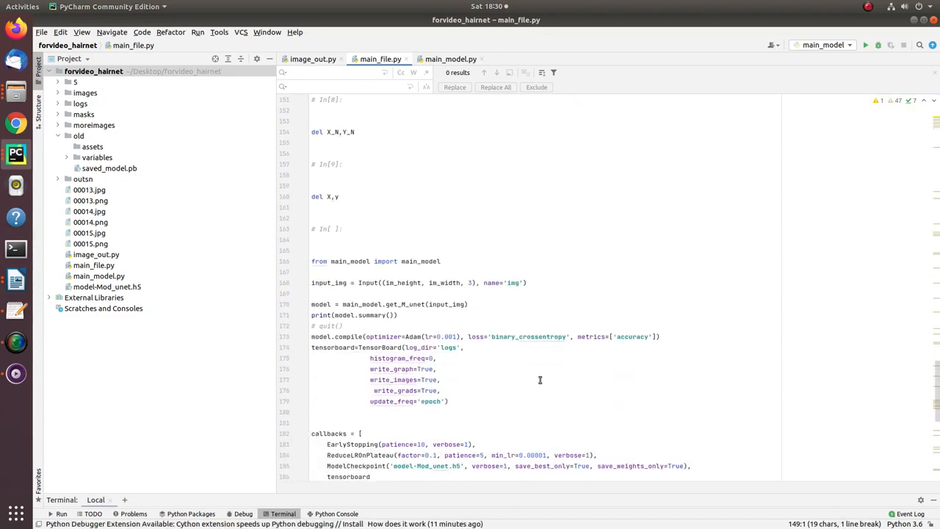
{"action": "scroll", "scroll_direction": "down", "scroll_amount": 3}
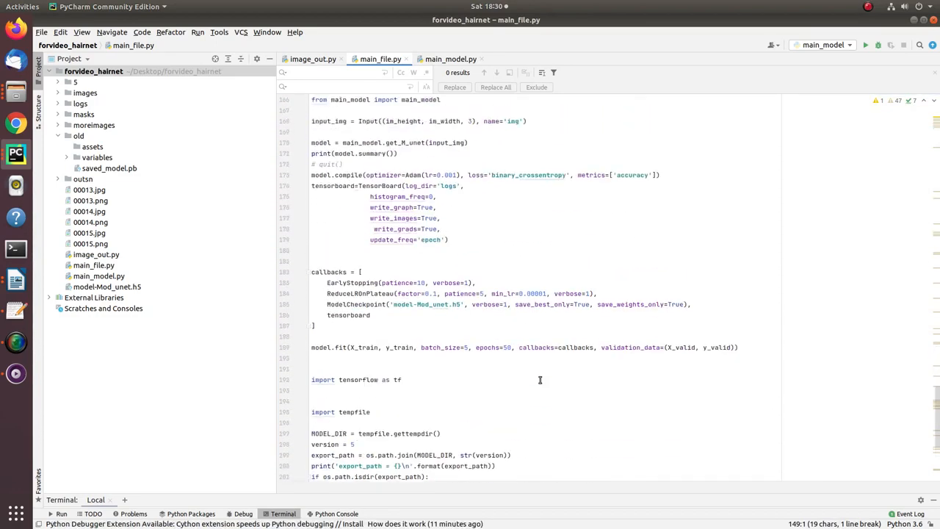
{"action": "scroll", "scroll_direction": "up", "scroll_amount": 3}
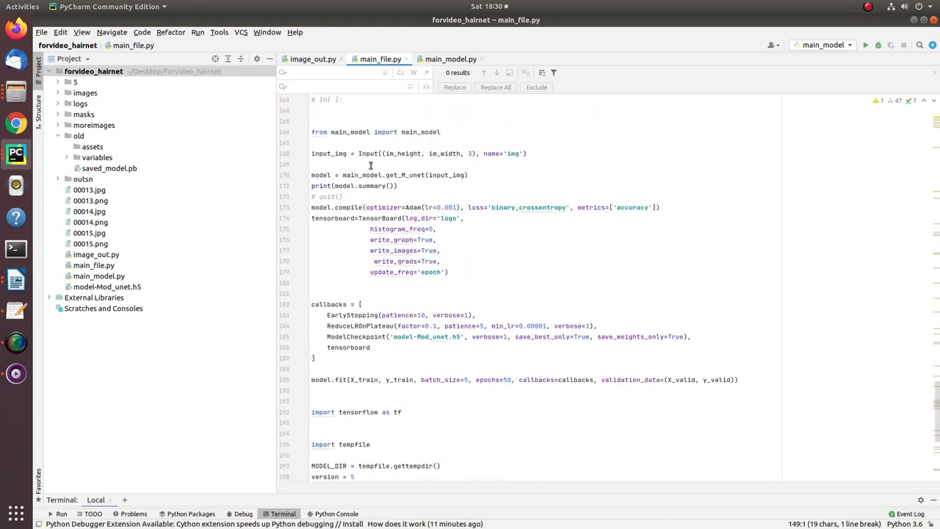
{"action": "double_click", "coordinate": [420, 131]}
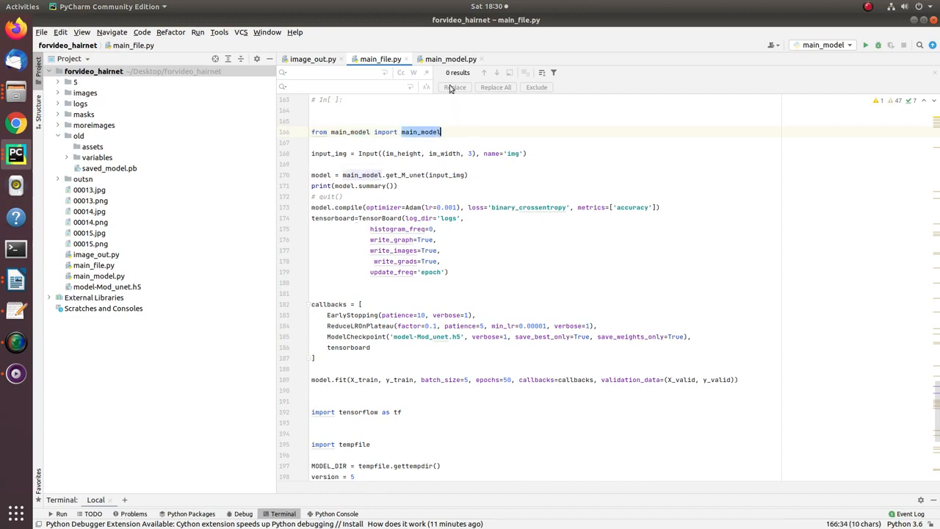
{"action": "double_click", "coordinate": [404, 153]}
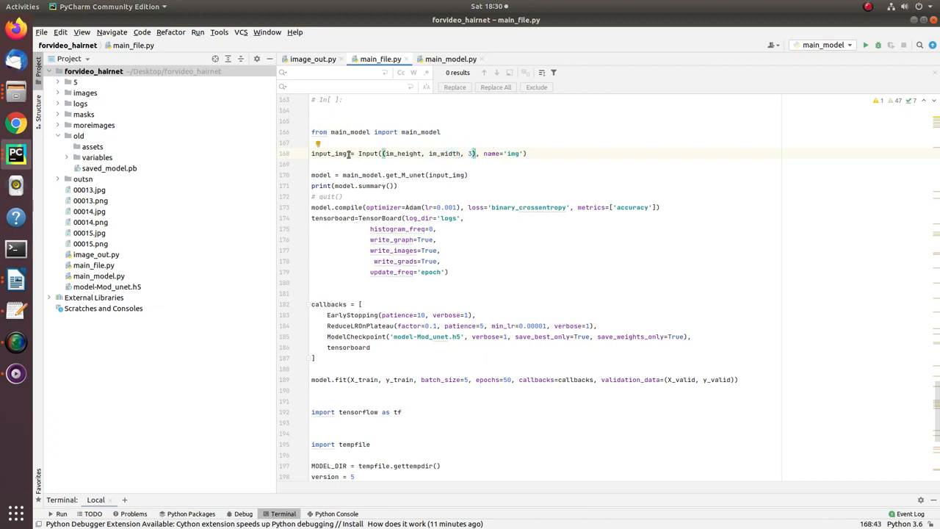
{"action": "double_click", "coordinate": [412, 175]}
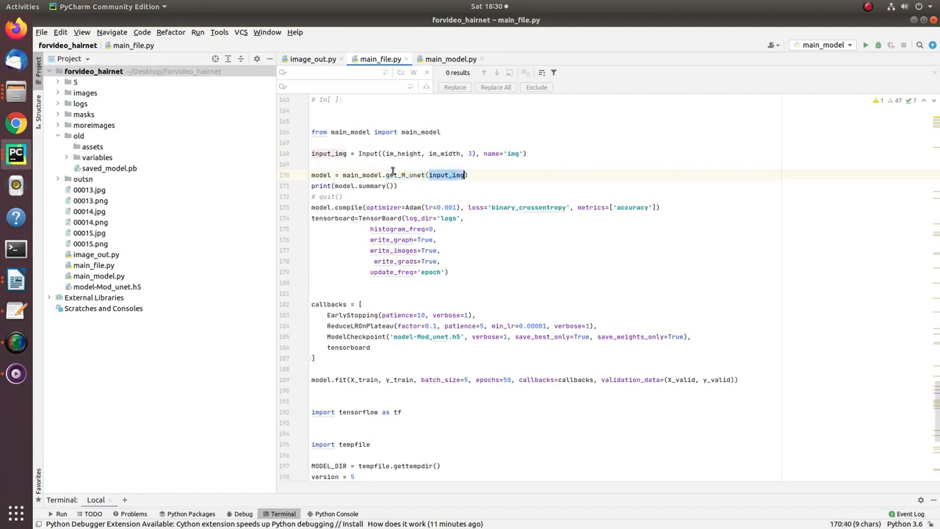
{"action": "left_click", "coordinate": [364, 185]}
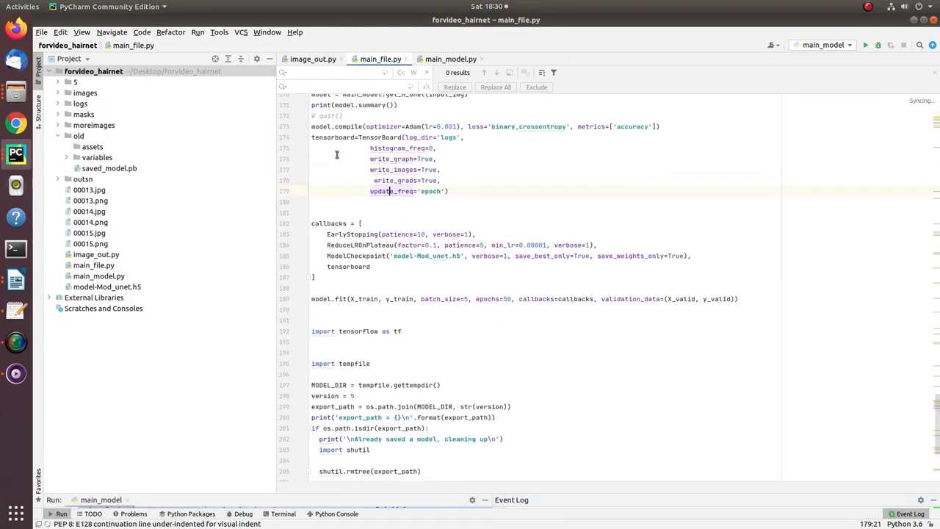
{"action": "left_click_drag", "start_coordinate": [311, 138], "coordinate": [448, 191]}
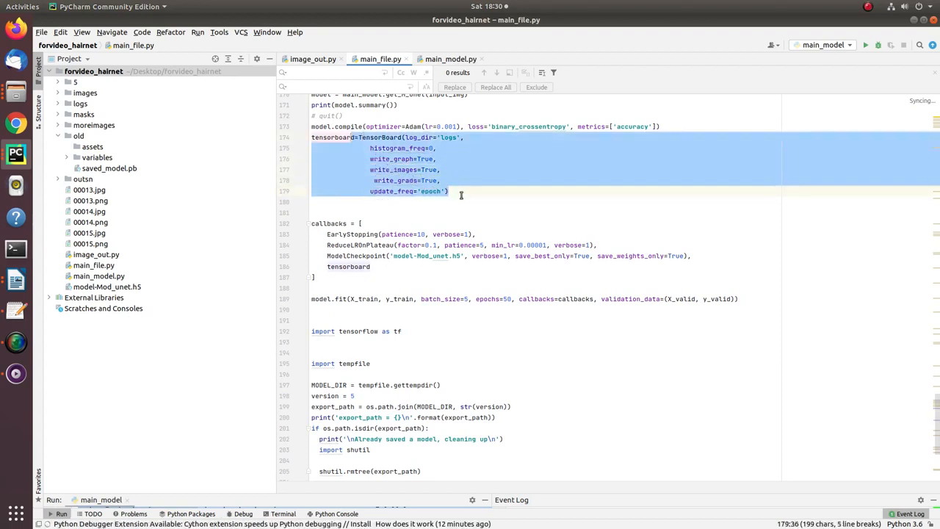
{"action": "left_click", "coordinate": [449, 191]}
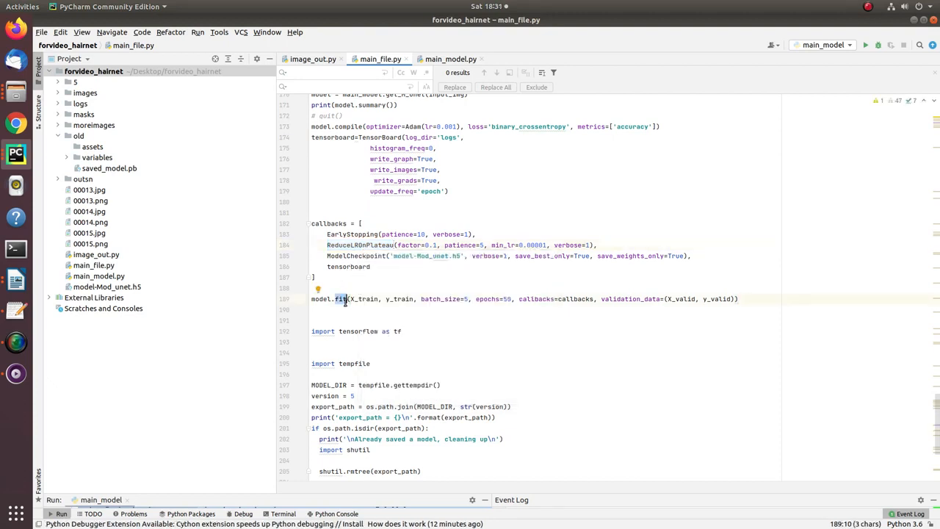
{"action": "left_click", "coordinate": [363, 299]}
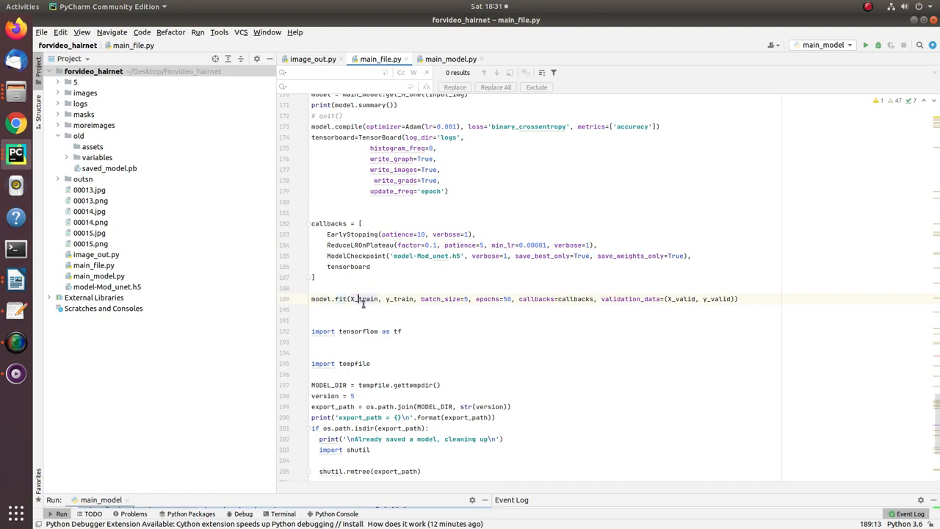
{"action": "left_click", "coordinate": [677, 309]}
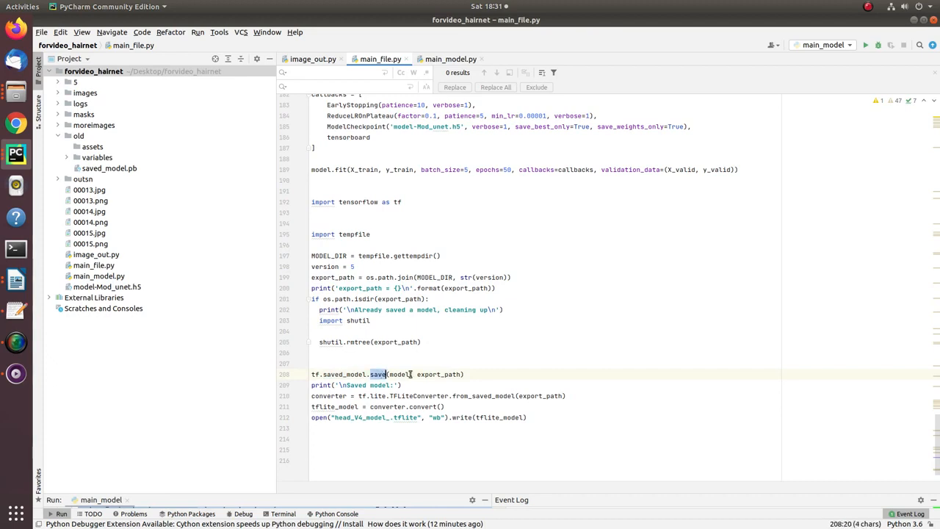
{"action": "left_click", "coordinate": [333, 170]}
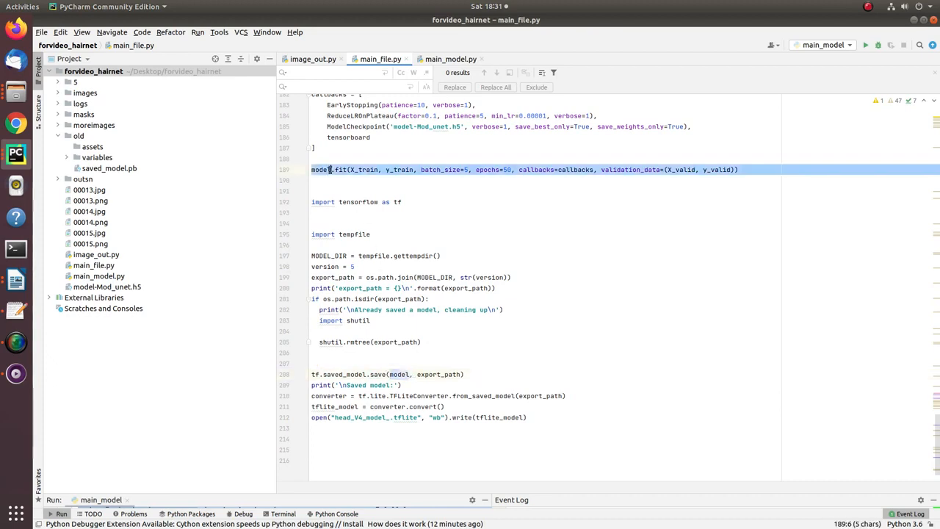
{"action": "double_click", "coordinate": [437, 374]}
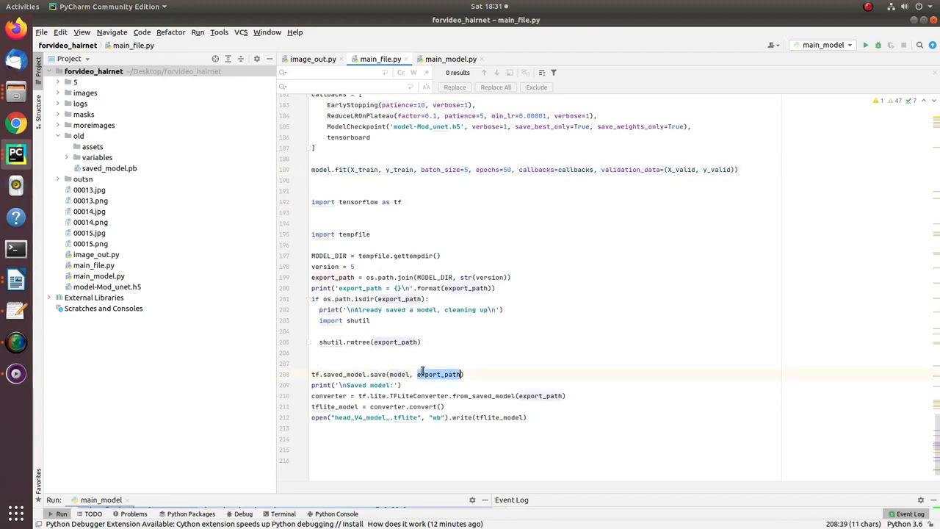
Open the old folder (assets, variables, saved_model.pb) in Files, then return to TensorBoard.
{"action": "right_click", "coordinate": [78, 135]}
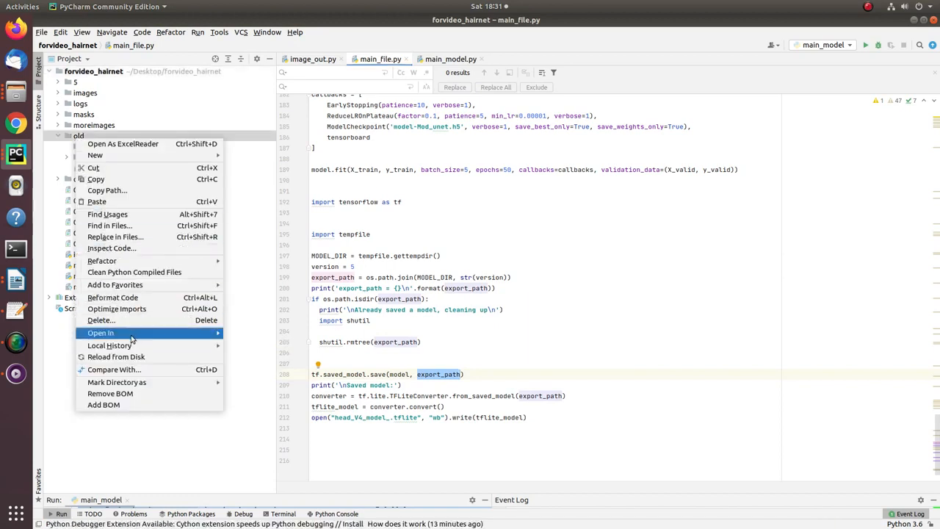
{"action": "left_click", "coordinate": [100, 333]}
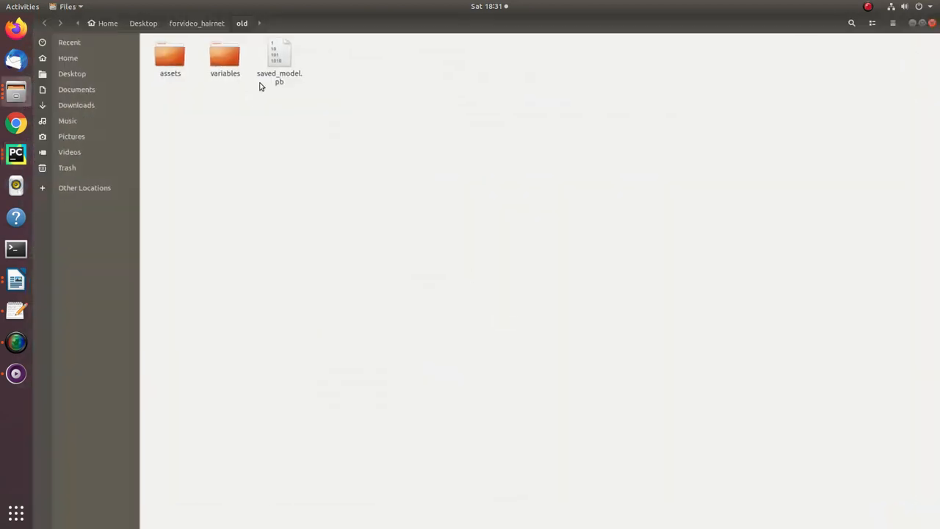
{"action": "left_click", "coordinate": [279, 59]}
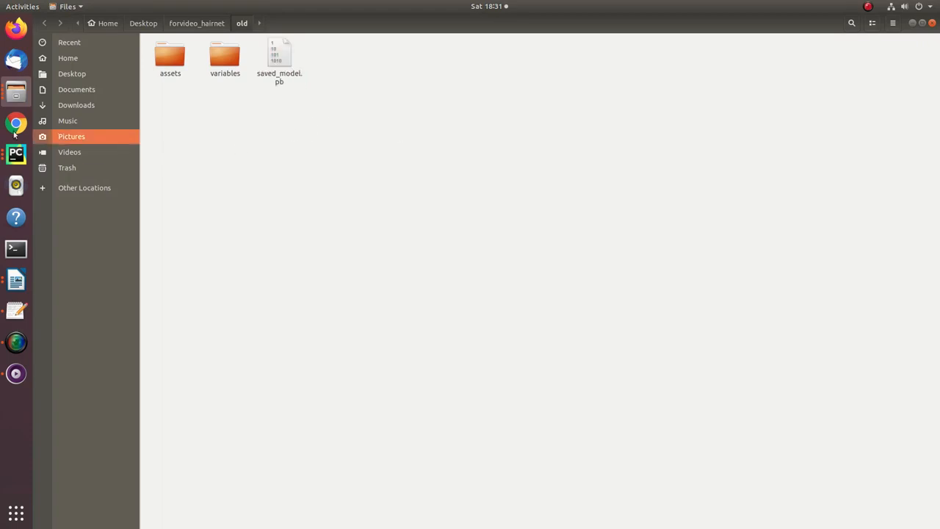
{"action": "left_click", "coordinate": [16, 123]}
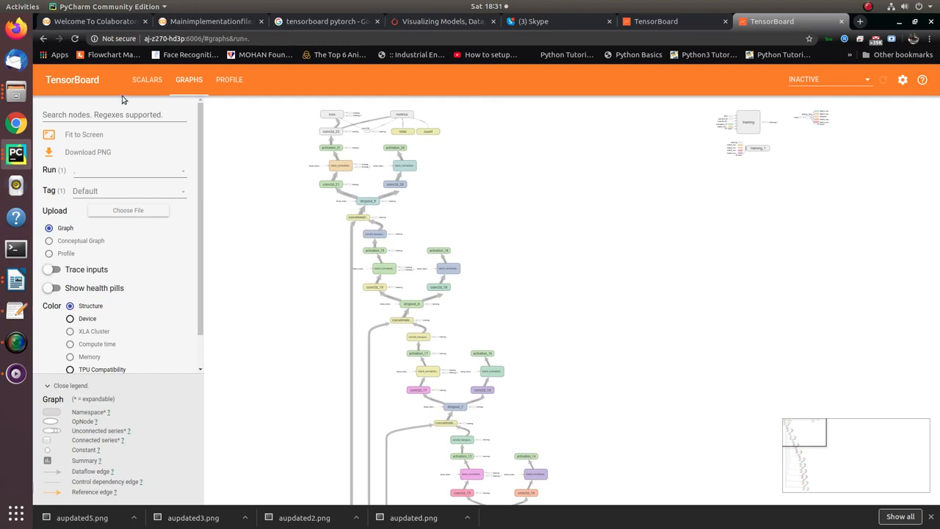
{"action": "left_click", "coordinate": [146, 79]}
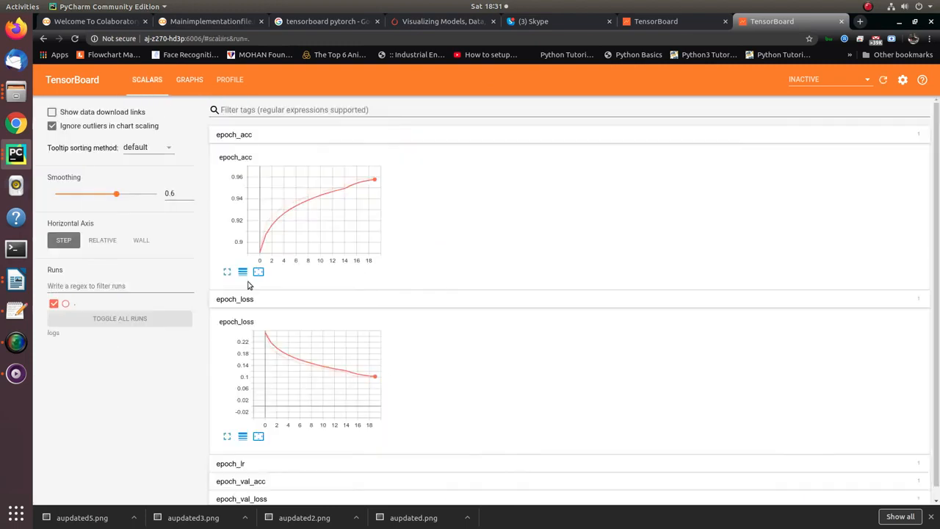
{"action": "mouse_move", "coordinate": [373, 182]}
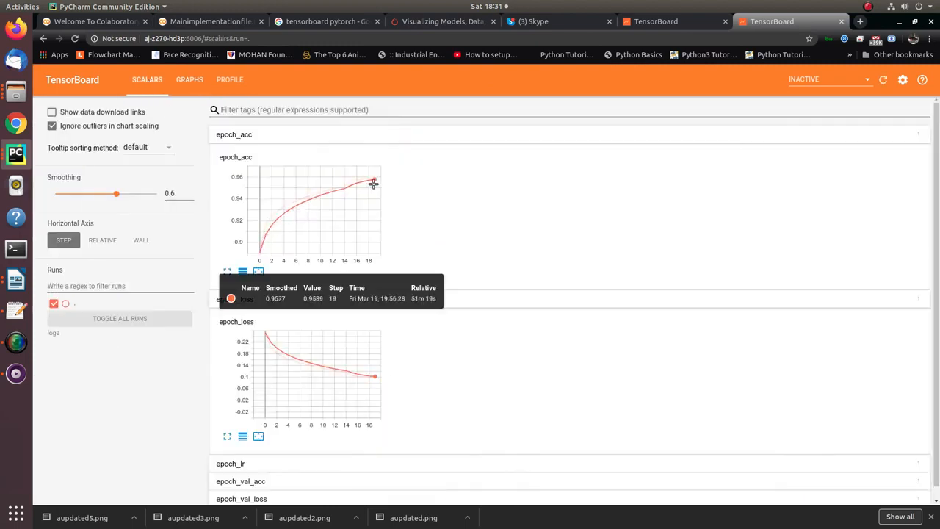
{"action": "mouse_move", "coordinate": [259, 248]}
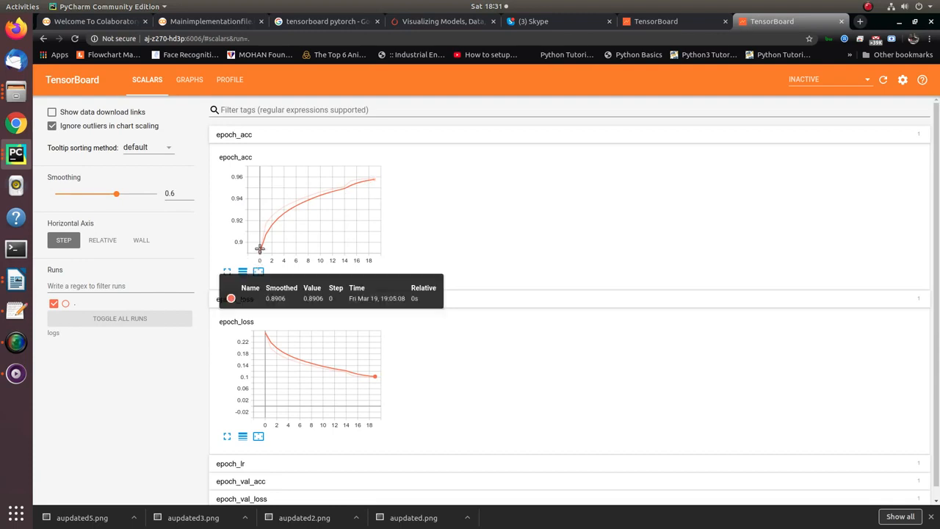
{"action": "mouse_move", "coordinate": [333, 194]}
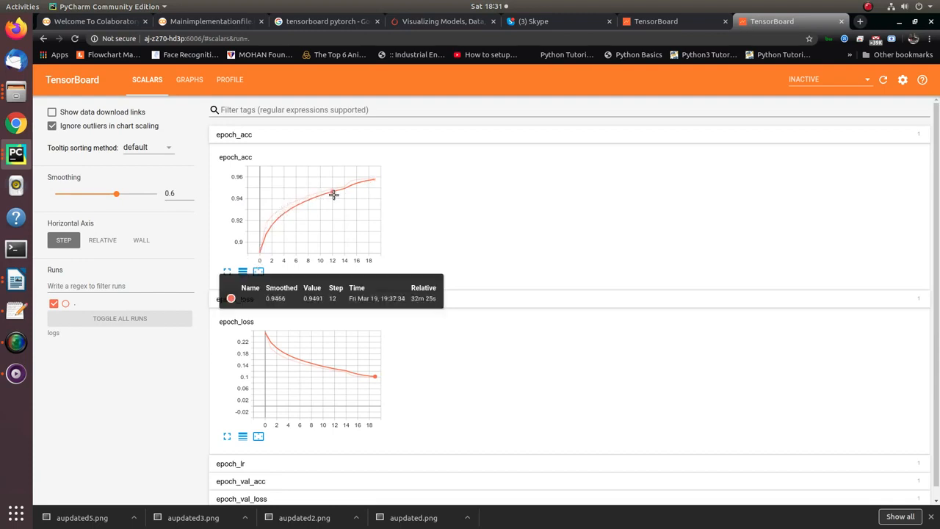
{"action": "mouse_move", "coordinate": [373, 179]}
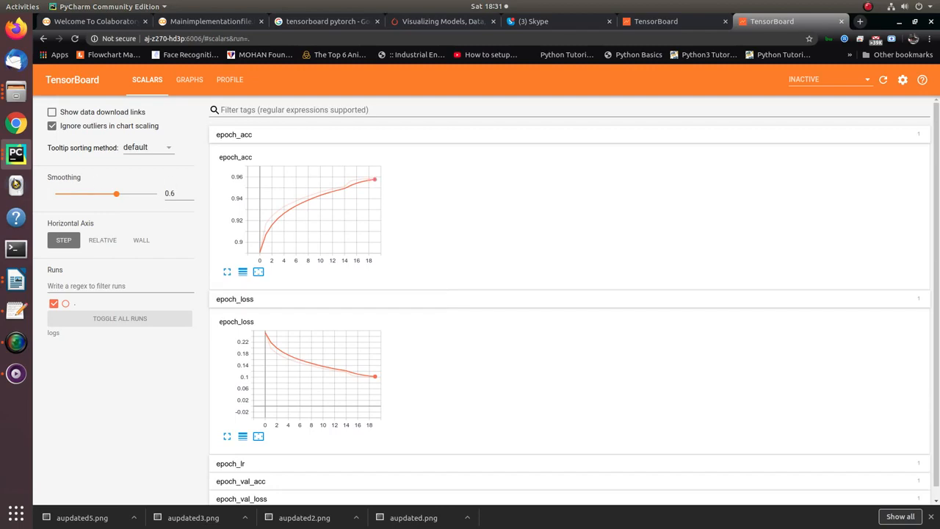
{"action": "left_click", "coordinate": [16, 155]}
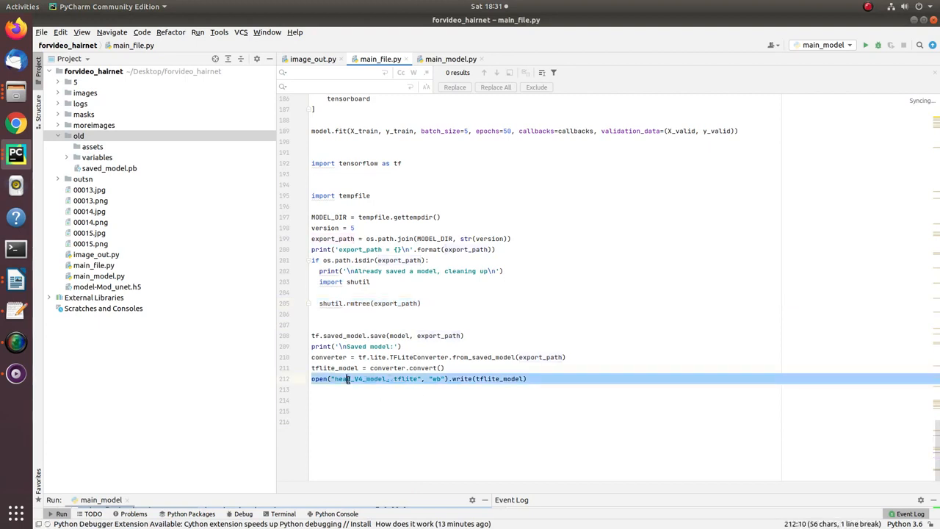
Select export_path in the TFLite export code, then scroll main_file.py back to the top.
{"action": "left_click", "coordinate": [375, 271]}
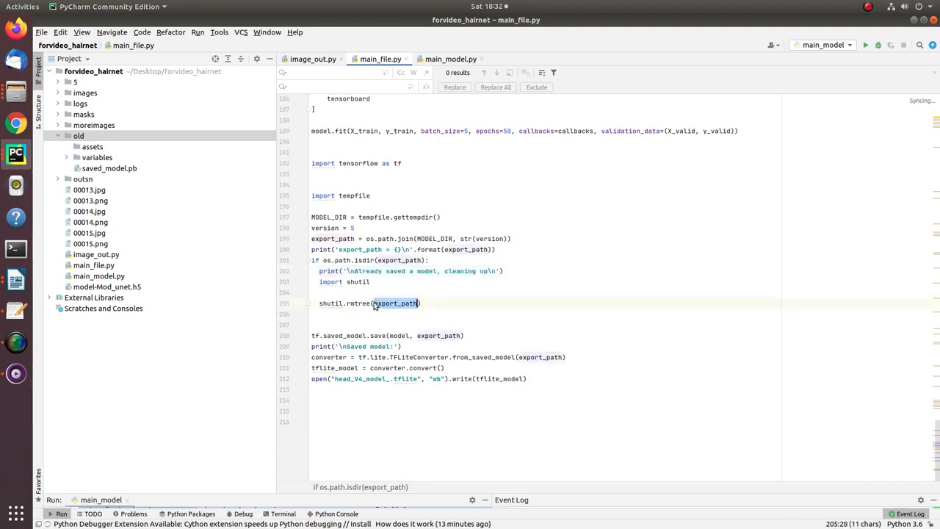
{"action": "double_click", "coordinate": [406, 378]}
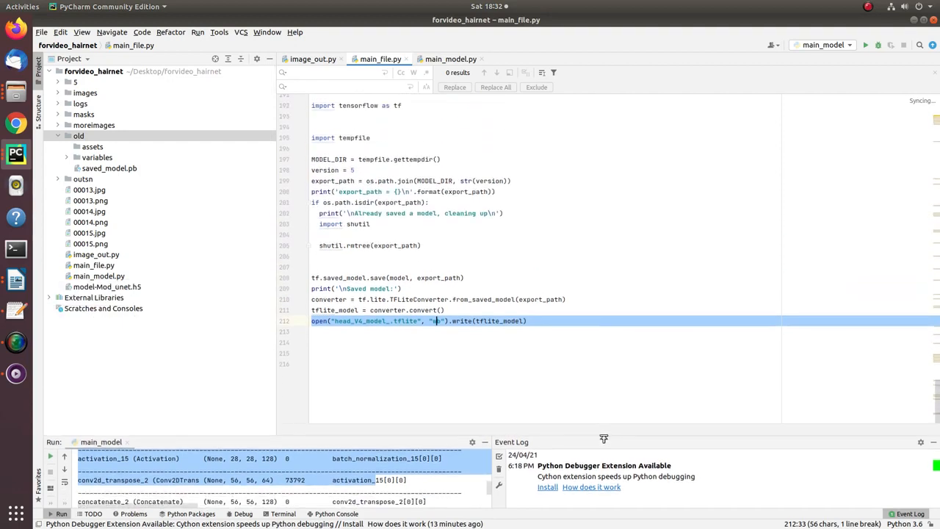
{"action": "scroll", "scroll_direction": "up", "scroll_amount": 3}
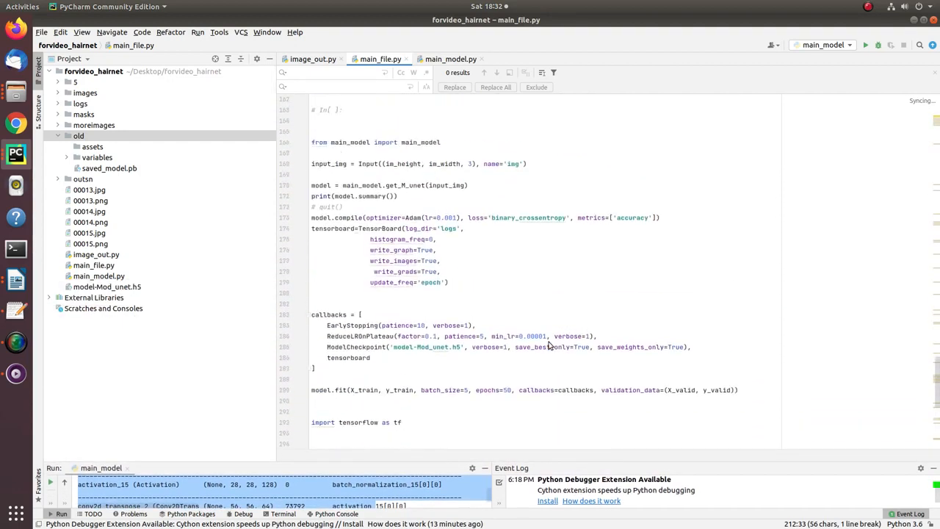
{"action": "scroll", "scroll_direction": "up", "scroll_amount": 3}
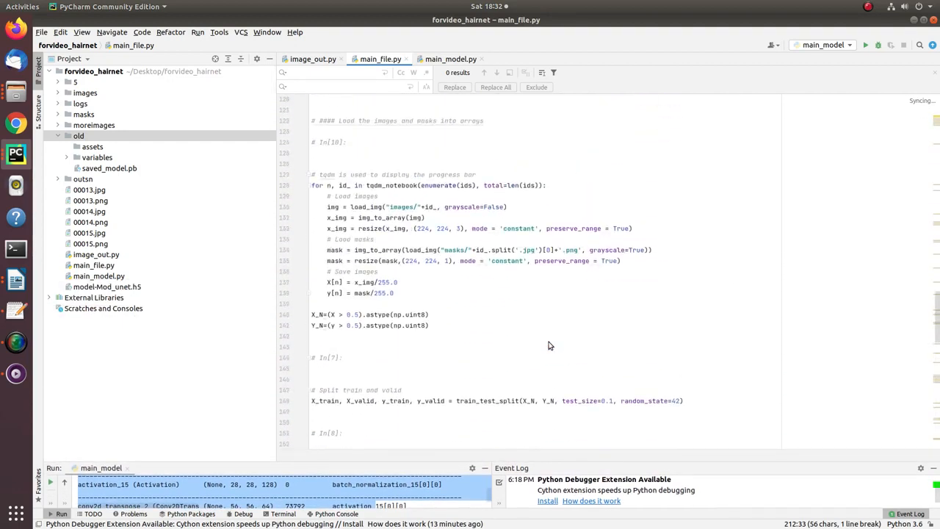
{"action": "scroll", "scroll_direction": "up", "scroll_amount": 3}
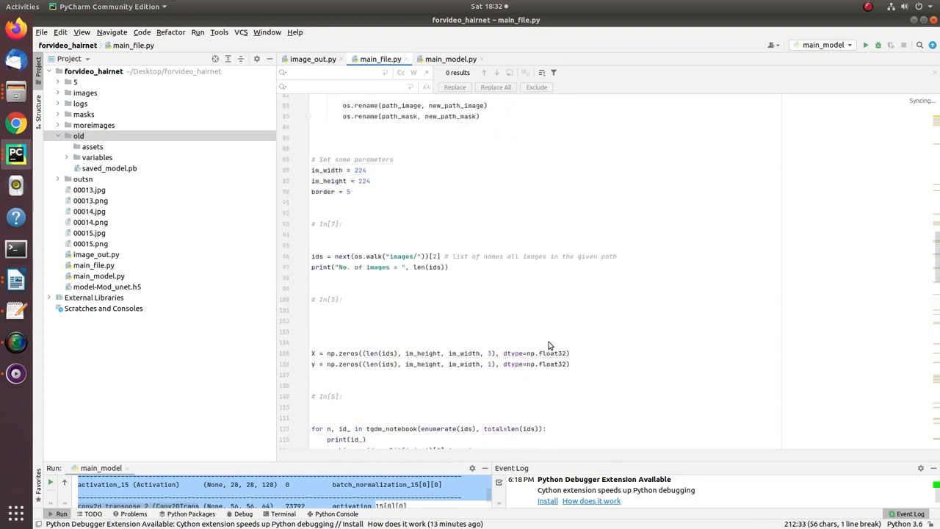
{"action": "scroll", "scroll_direction": "up", "scroll_amount": 3}
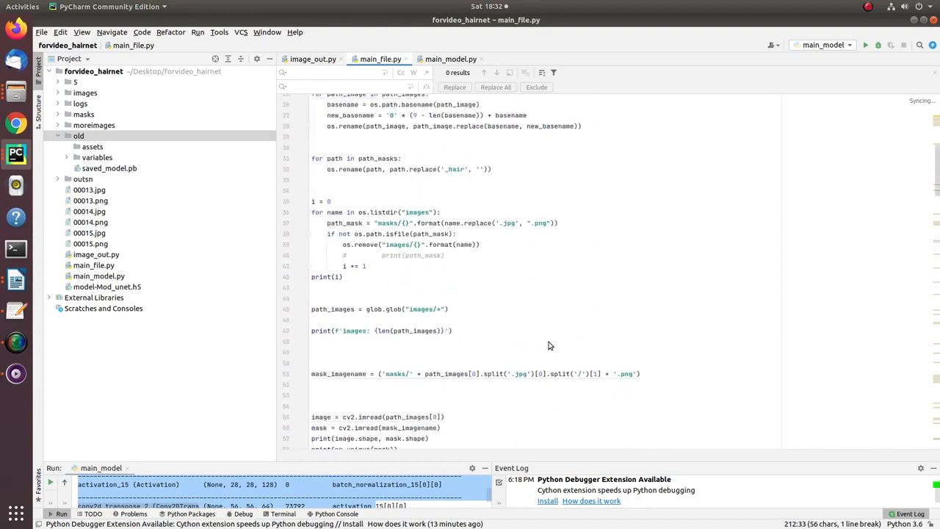
{"action": "scroll", "scroll_direction": "up", "scroll_amount": 3}
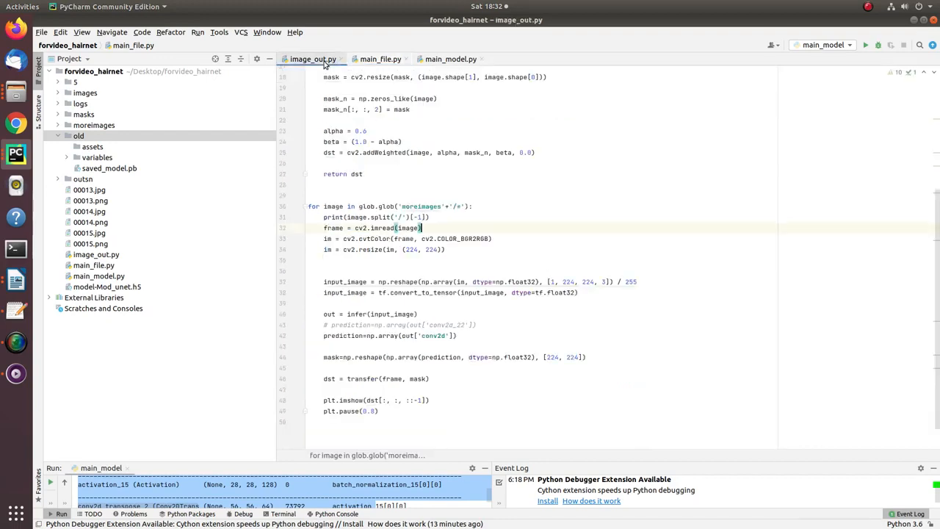
Select the loaded model variable and signatures on the serving_default infer line.
{"action": "scroll", "scroll_direction": "up", "scroll_amount": 3}
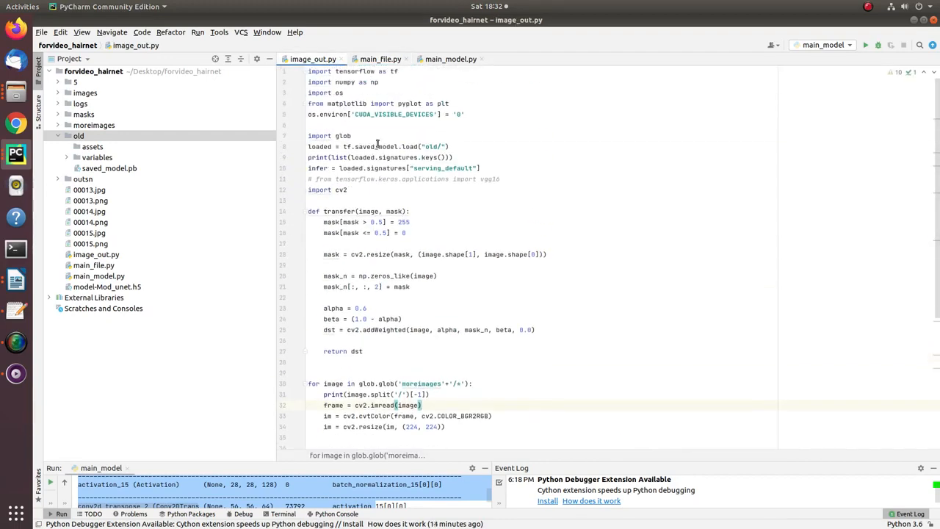
{"action": "left_click", "coordinate": [377, 146]}
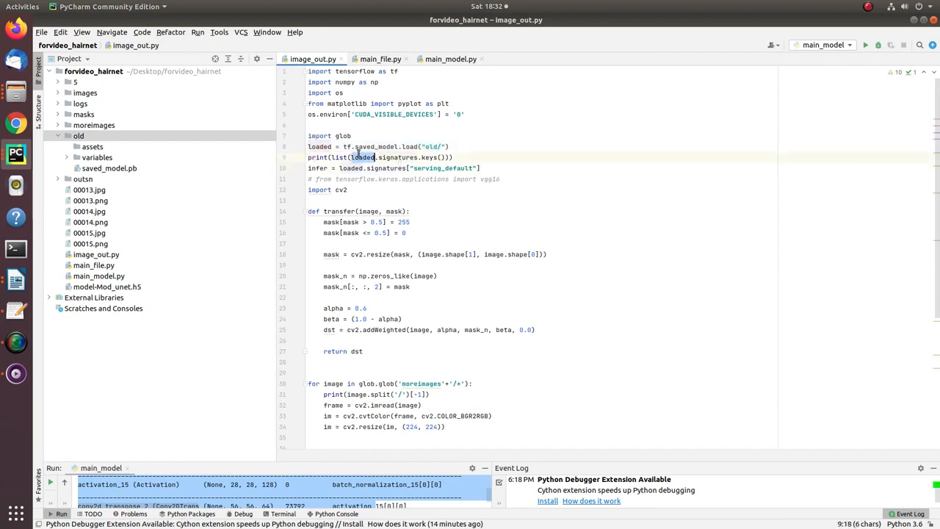
{"action": "double_click", "coordinate": [377, 146]}
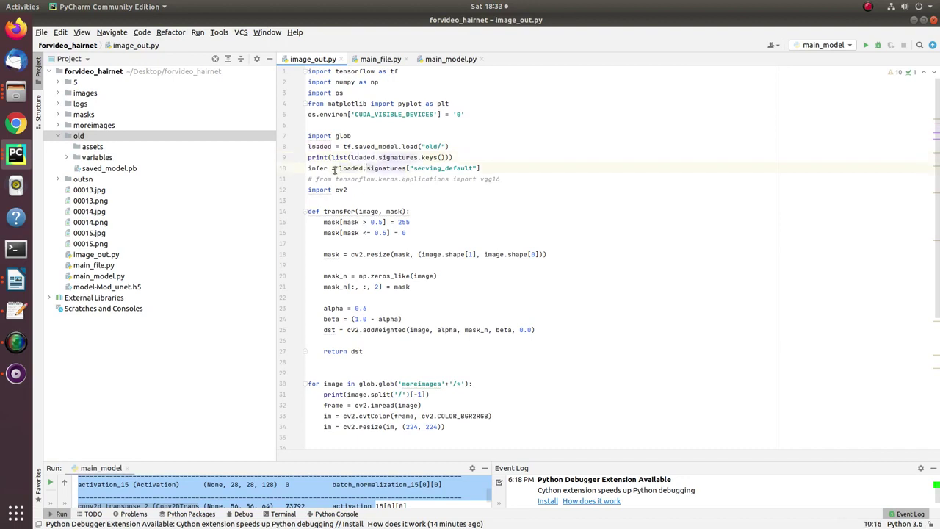
{"action": "left_click", "coordinate": [334, 169]}
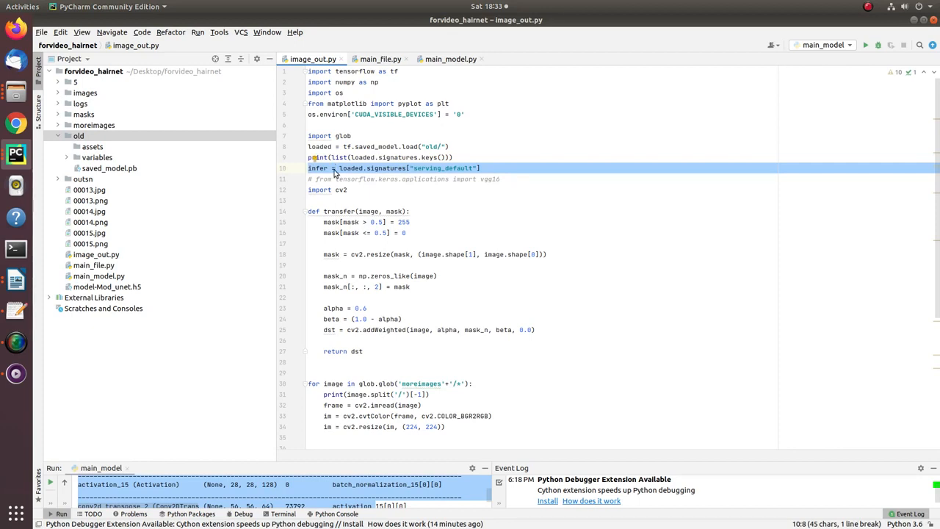
{"action": "left_click", "coordinate": [401, 178]}
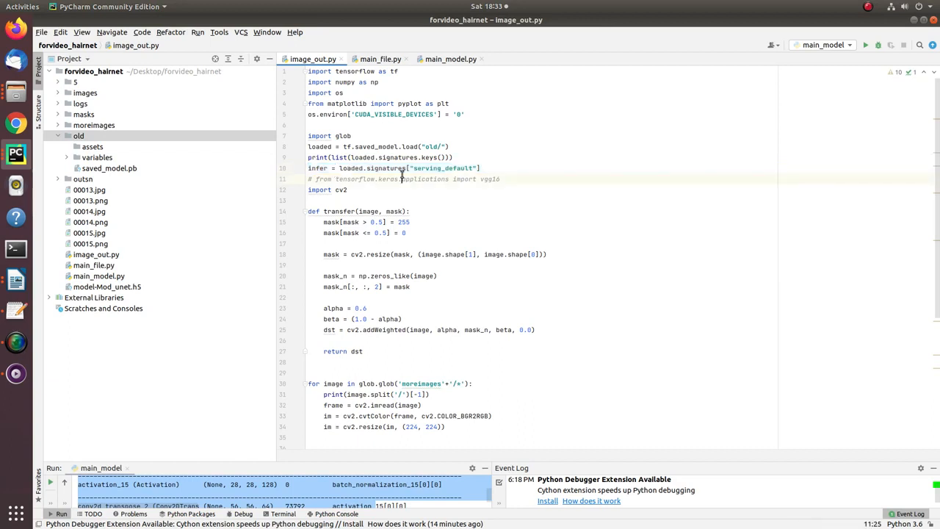
{"action": "double_click", "coordinate": [386, 167]}
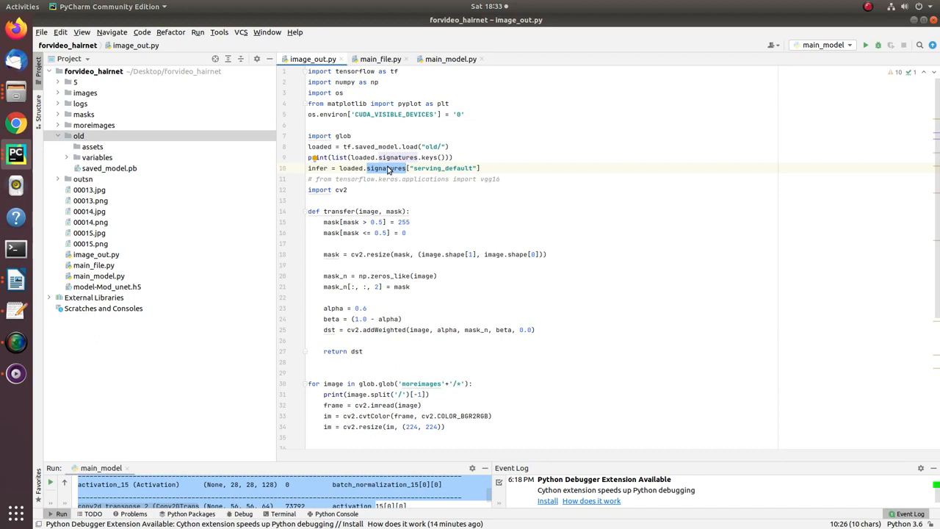
{"action": "mouse_move", "coordinate": [394, 169]}
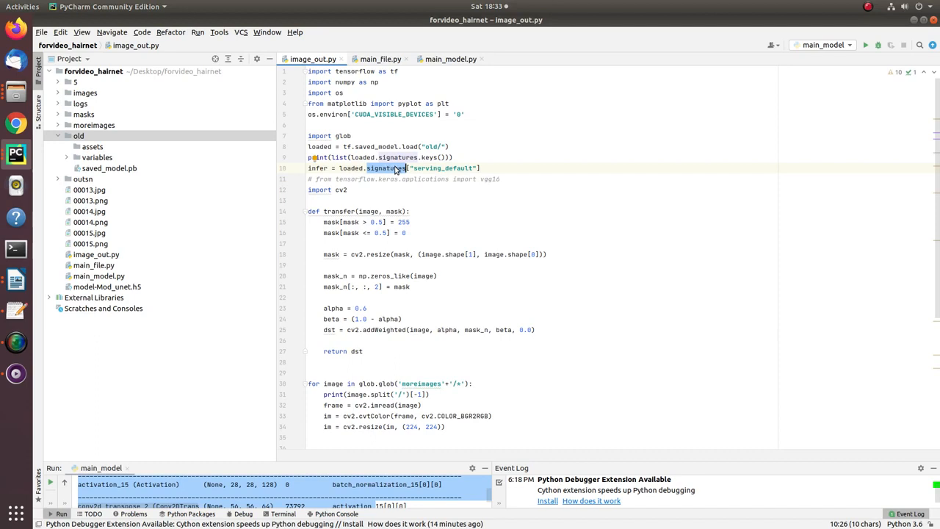
{"action": "double_click", "coordinate": [440, 167]}
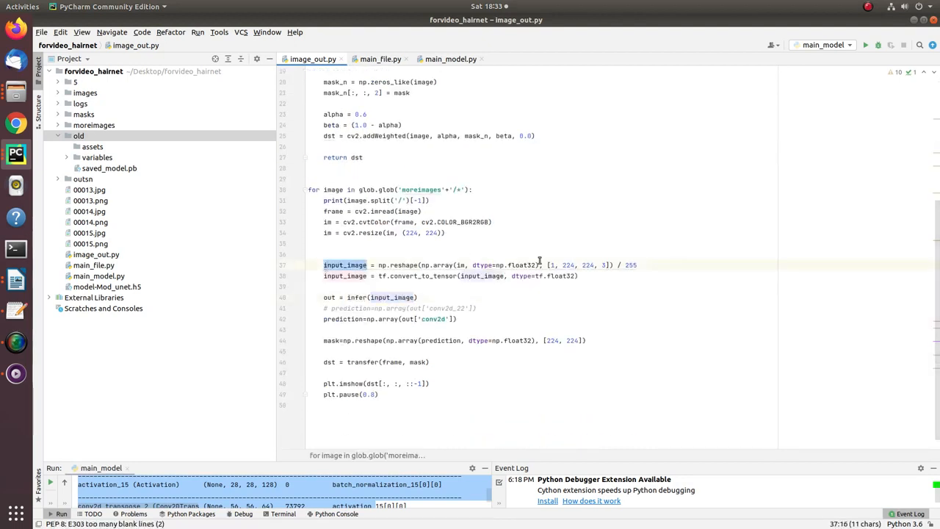
Highlight input_image, convert_to_tensor, the infer argument, out, and the 224×224 mask reshape.
{"action": "left_click", "coordinate": [543, 264]}
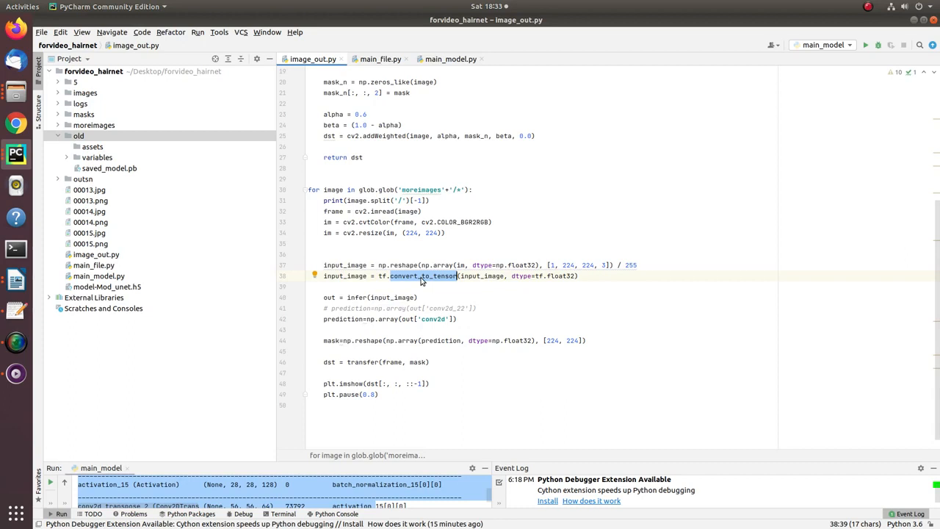
{"action": "left_click", "coordinate": [359, 296]}
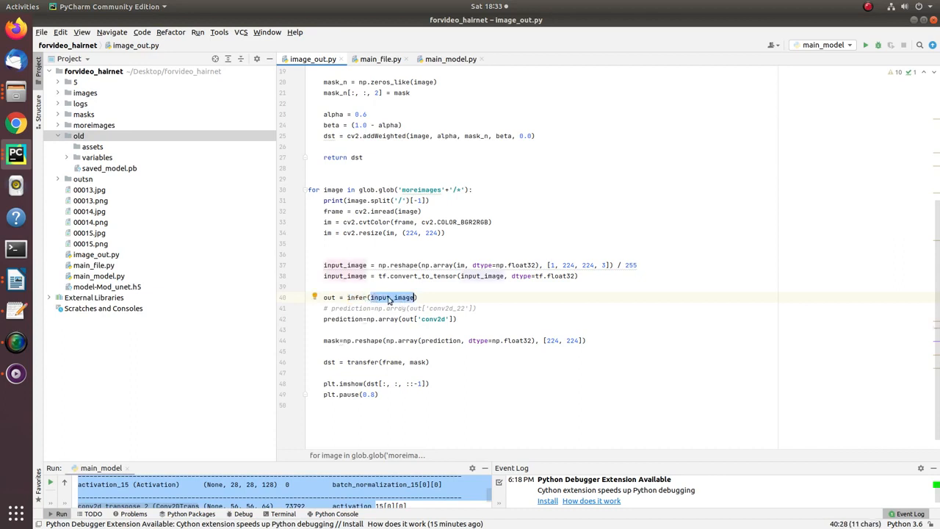
{"action": "left_click", "coordinate": [337, 297]}
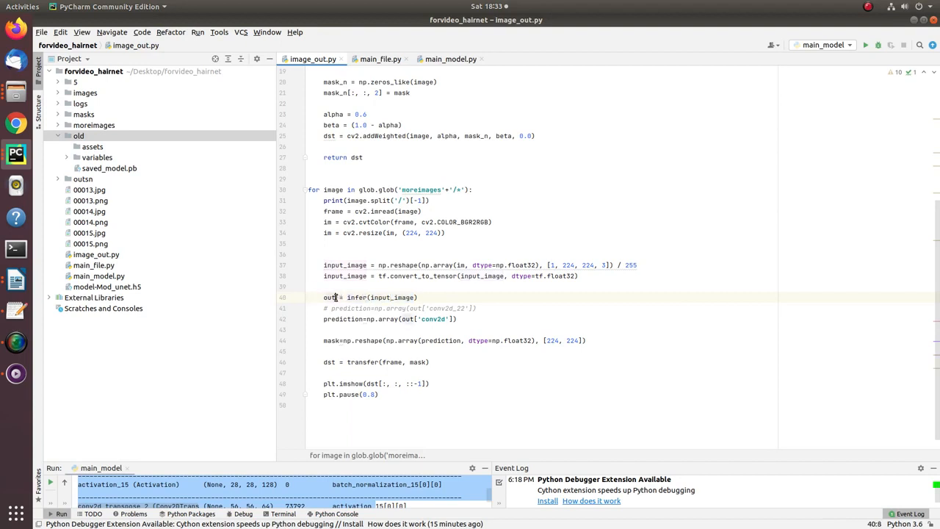
{"action": "double_click", "coordinate": [330, 297]}
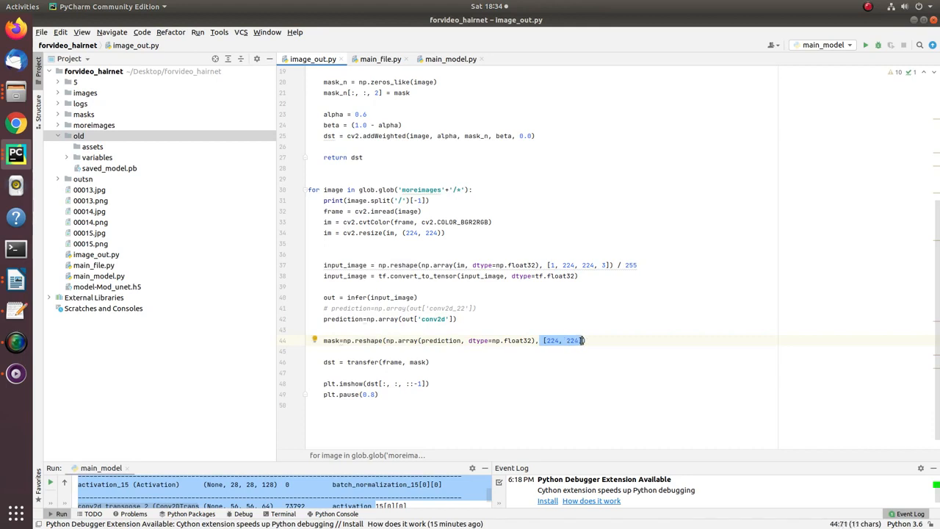
{"action": "left_click", "coordinate": [324, 340]}
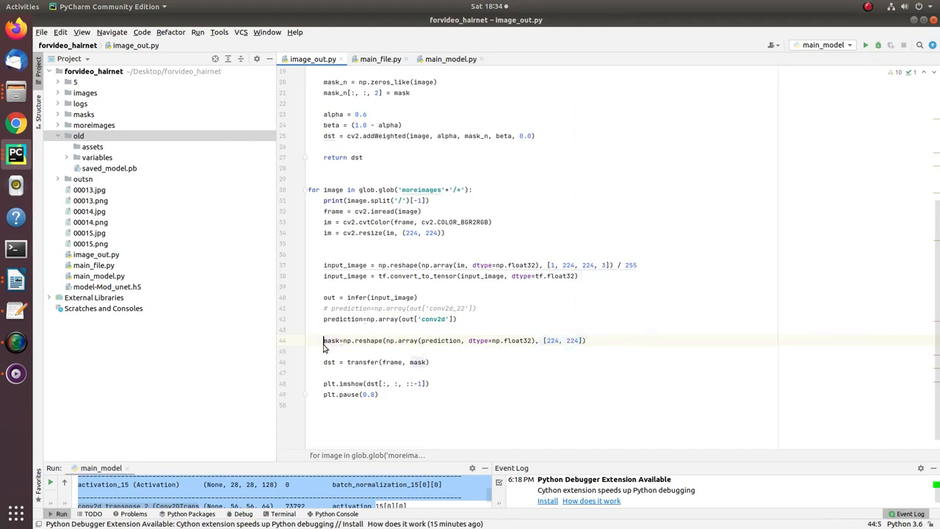
{"action": "double_click", "coordinate": [363, 361]}
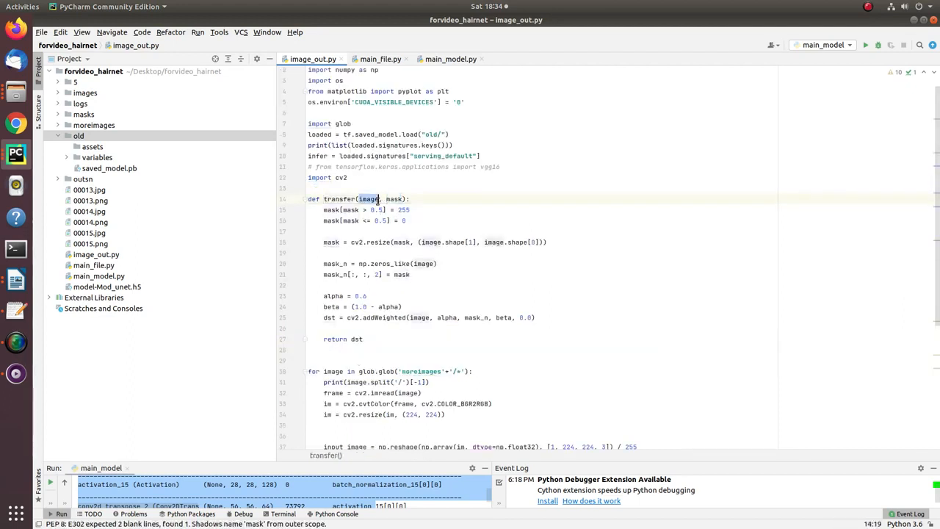
Point out transfer()'s 0.5 mask threshold, then bring up the editor menu to run image_out.py.
{"action": "scroll", "scroll_direction": "down", "scroll_amount": 3}
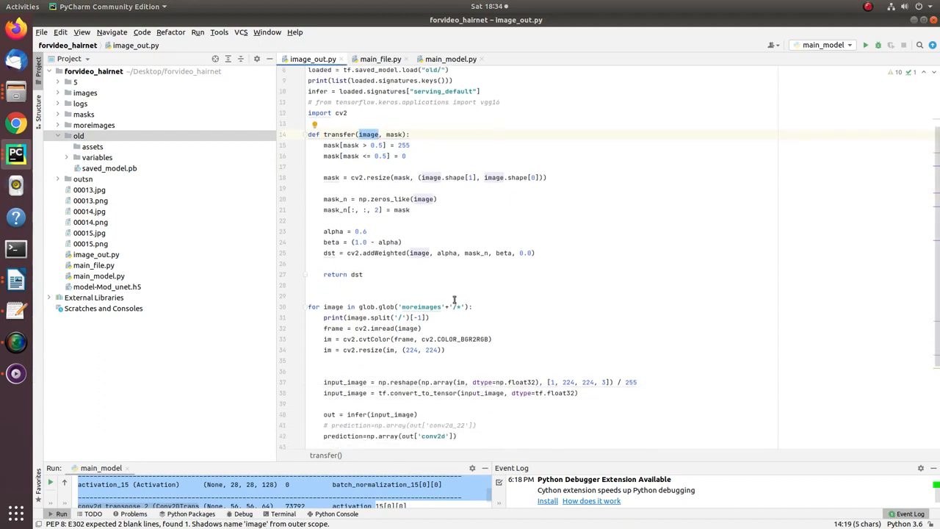
{"action": "left_click", "coordinate": [384, 252]}
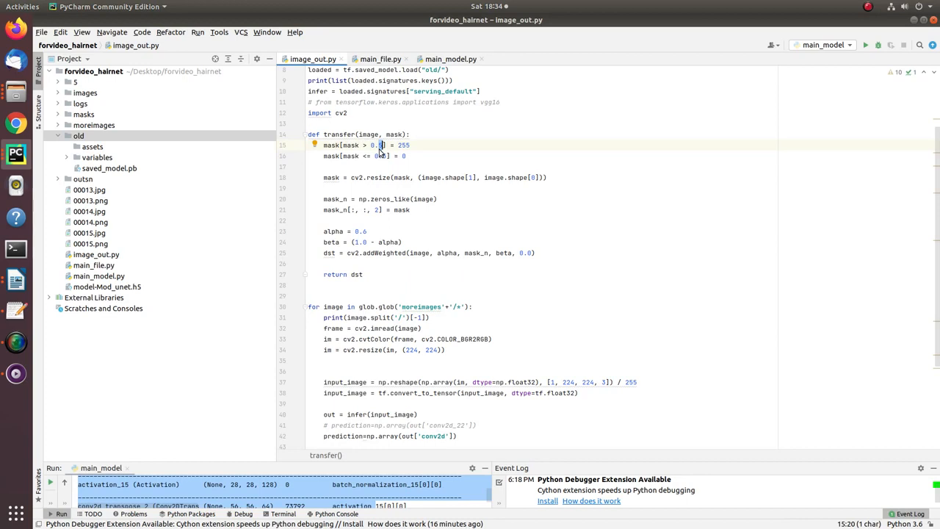
{"action": "mouse_move", "coordinate": [392, 166]}
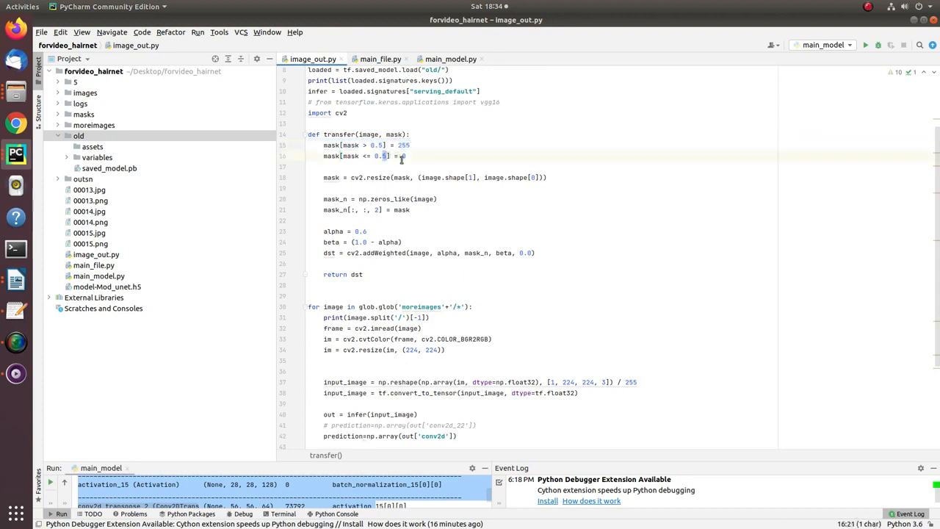
{"action": "scroll", "scroll_direction": "down", "scroll_amount": 3}
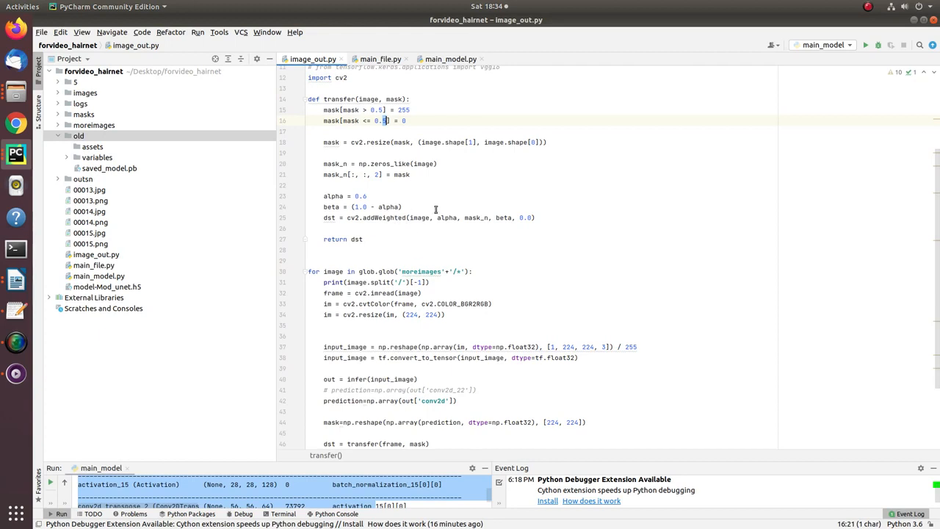
{"action": "scroll", "scroll_direction": "down", "scroll_amount": 3}
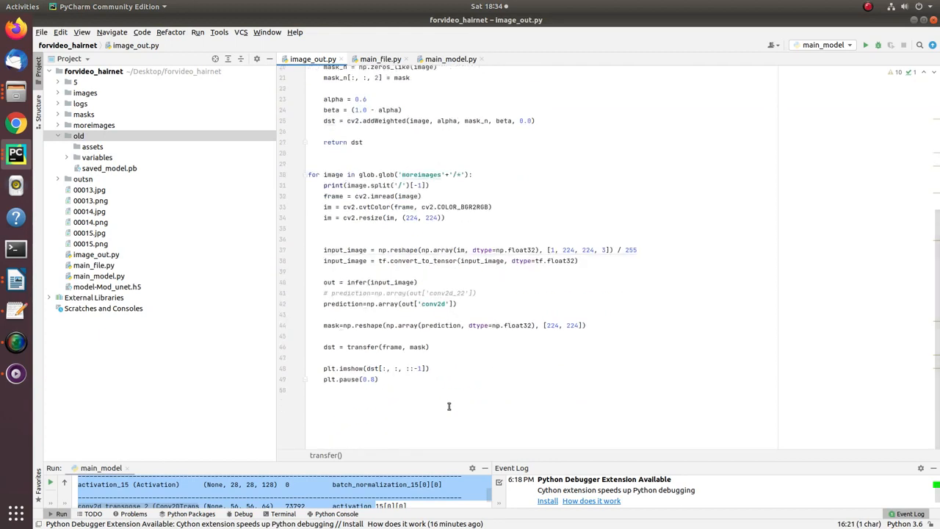
{"action": "right_click", "coordinate": [449, 406]}
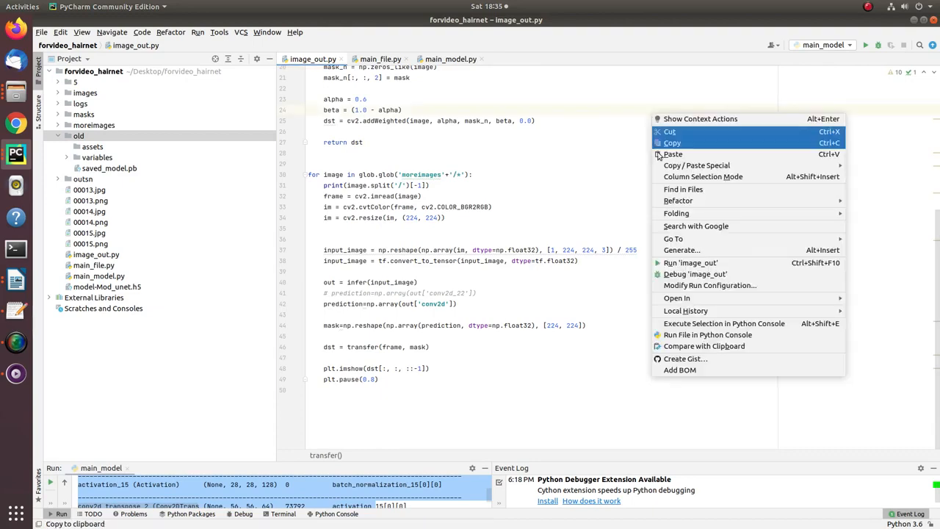